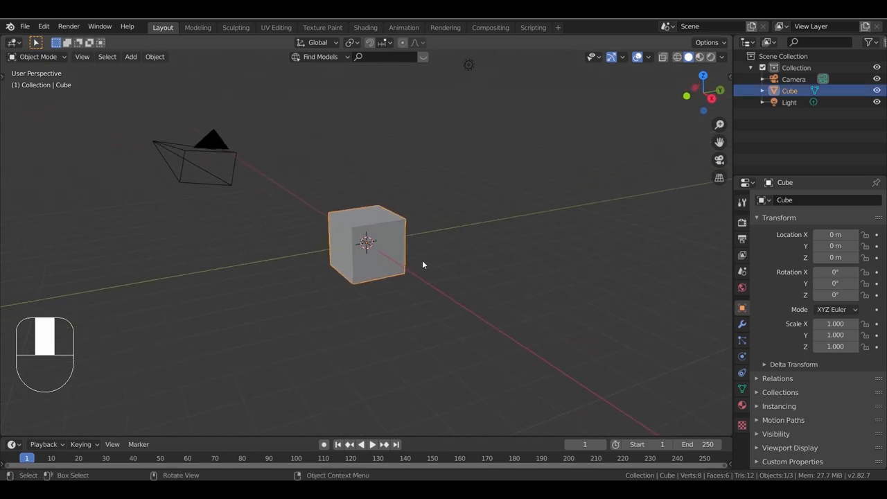
# Step: Scale the default cube to X 2, Y 3, Z 1.375, giving a 4 × 6 × 2.75 m box
pyautogui.press('g')
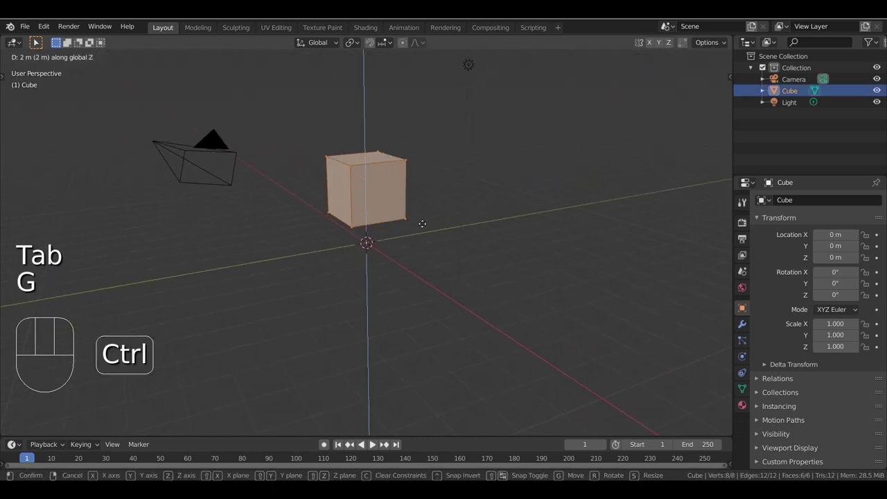
pyautogui.press('Tab')
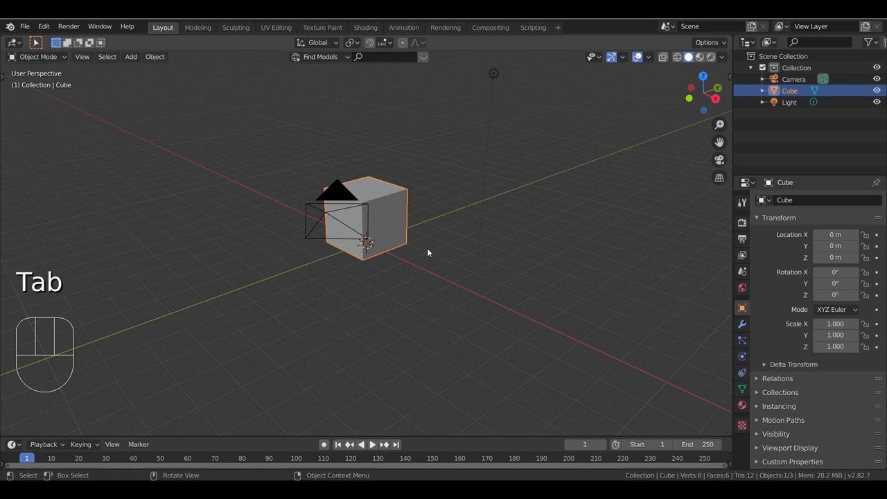
pyautogui.press('n')
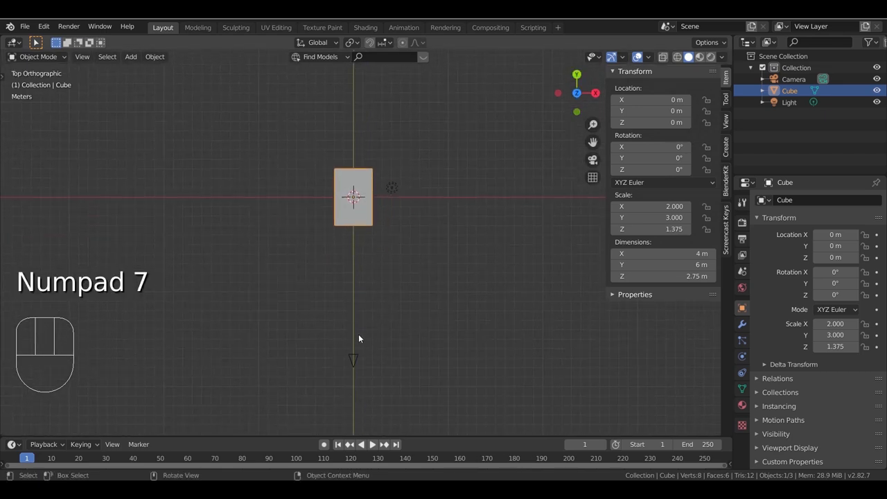
# Step: Move and rotate the camera inside the box to face the back corner
pyautogui.press('g')
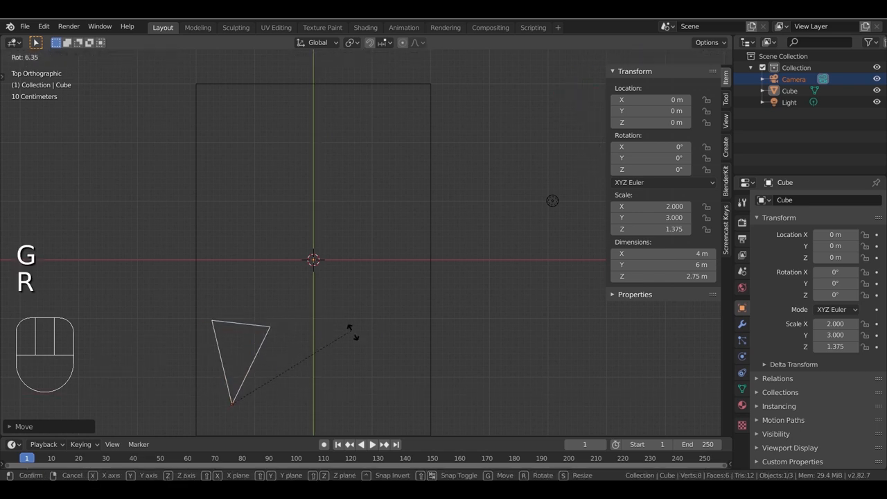
pyautogui.click(367, 321)
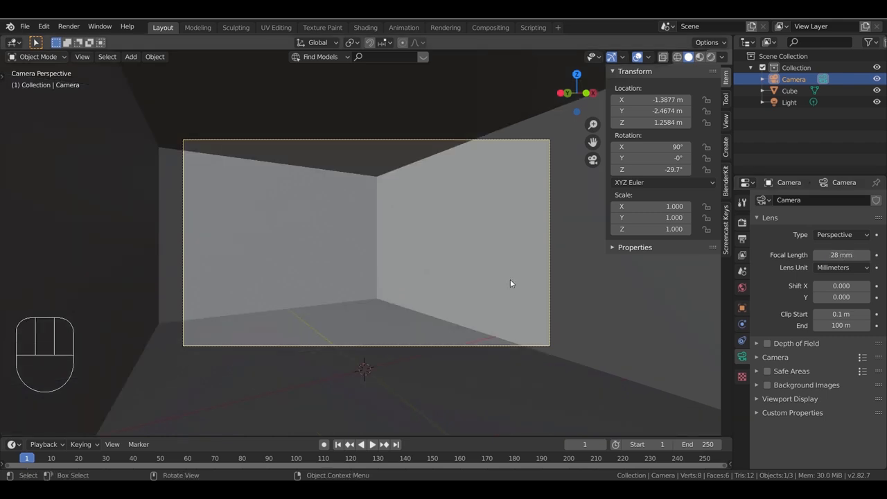
pyautogui.press('r')
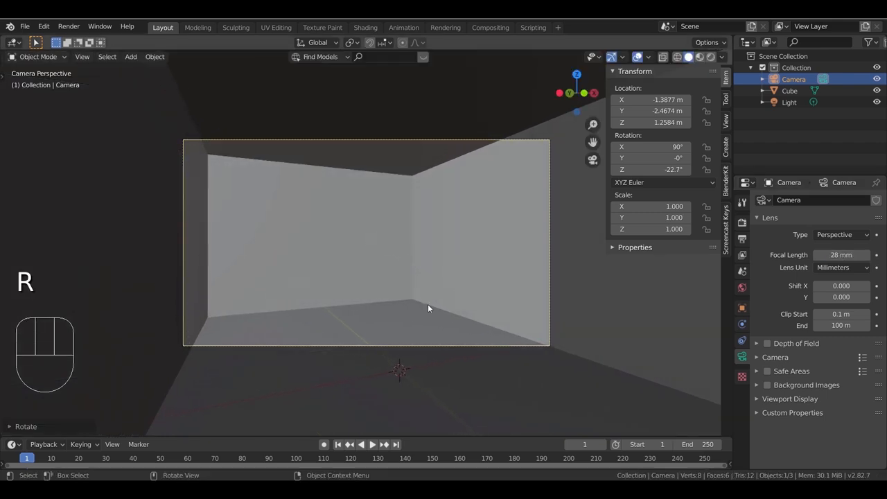
pyautogui.press('Tab')
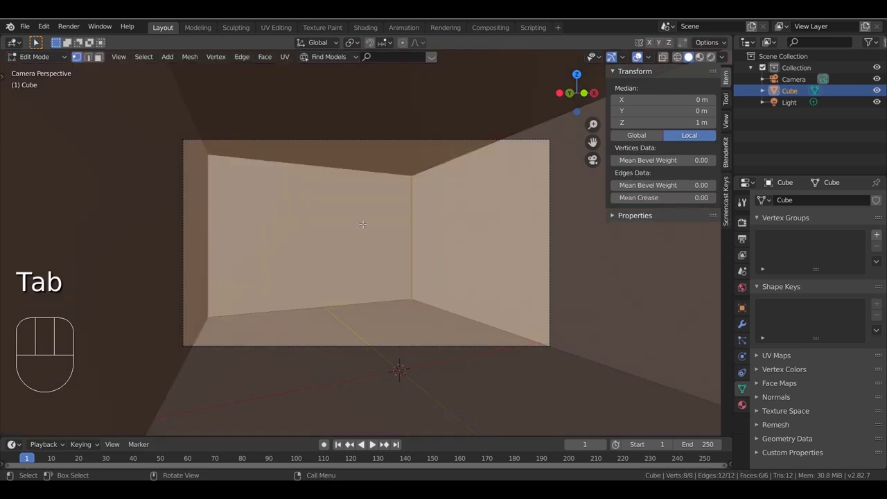
# Step: Loop-cut the back wall around the window area, then extrude and delete that face
pyautogui.press('ctrl+r')
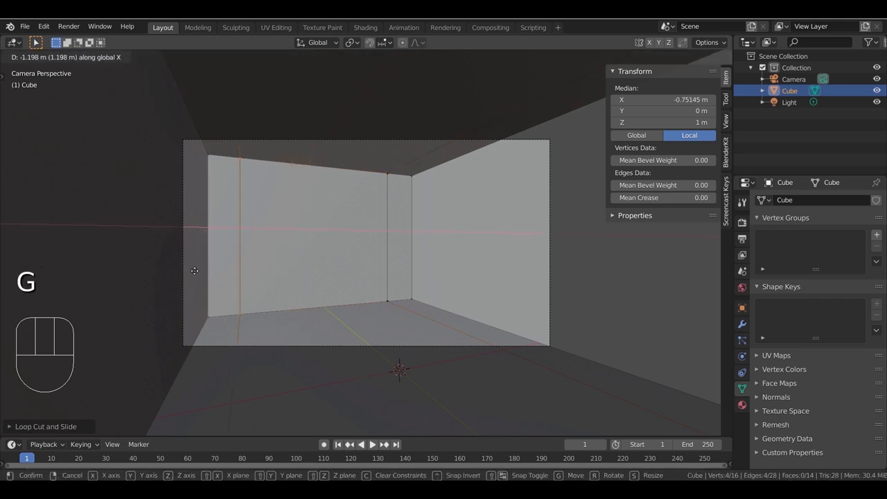
pyautogui.press('ctrl+r')
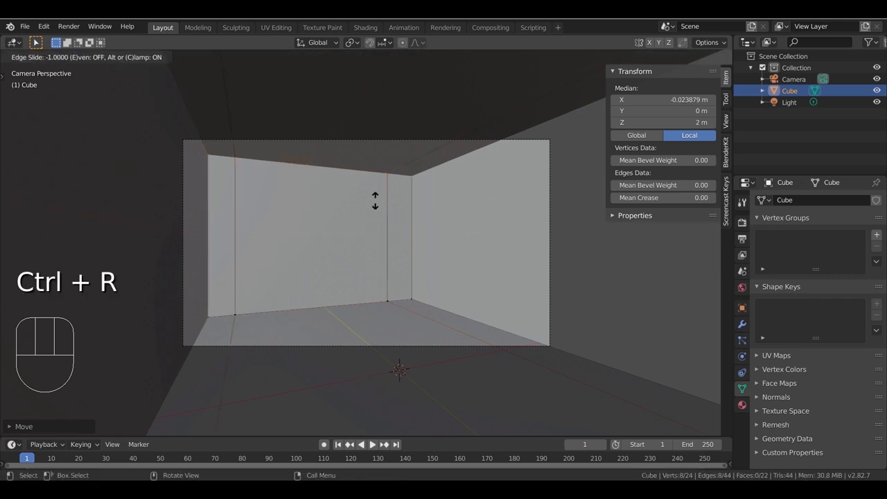
pyautogui.press('shift')
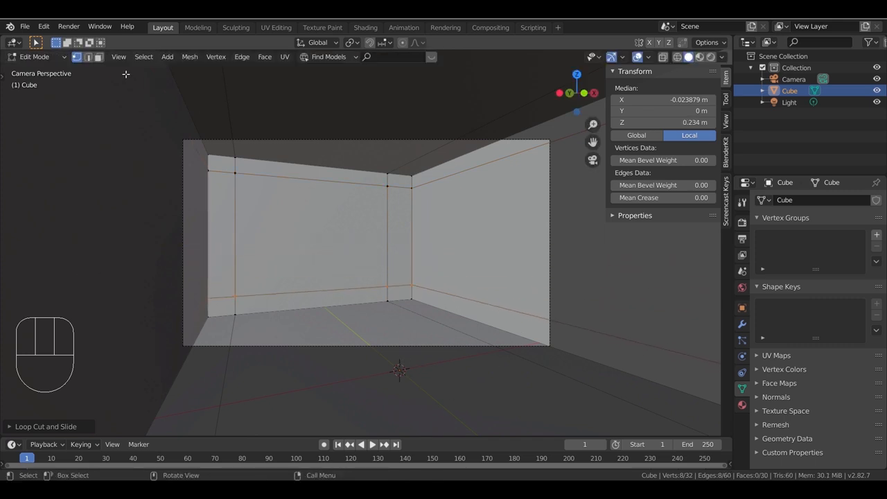
pyautogui.press('e')
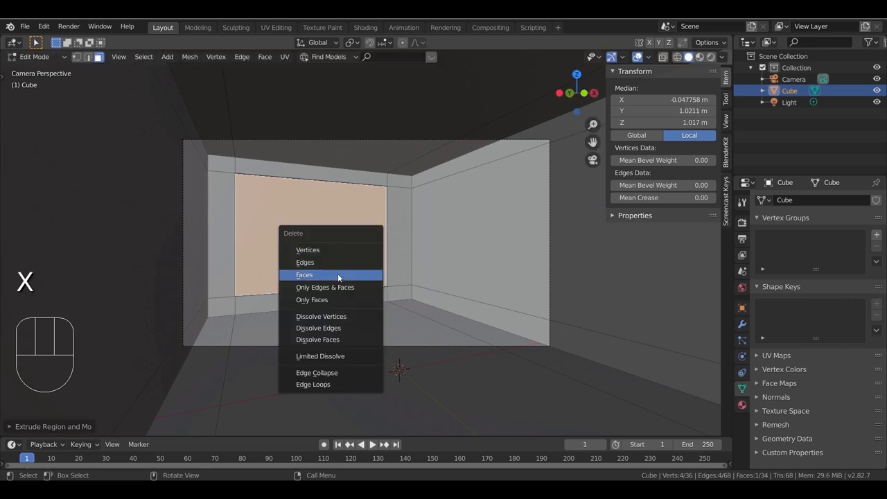
pyautogui.click(304, 275)
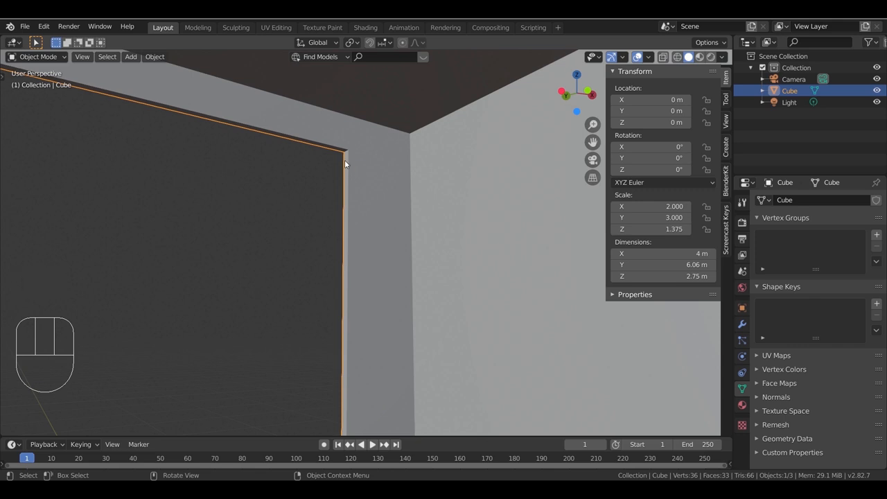
# Step: Add a cube at the window corner and flatten it into a 3.04 × 2.25 m pane
pyautogui.press('shift')
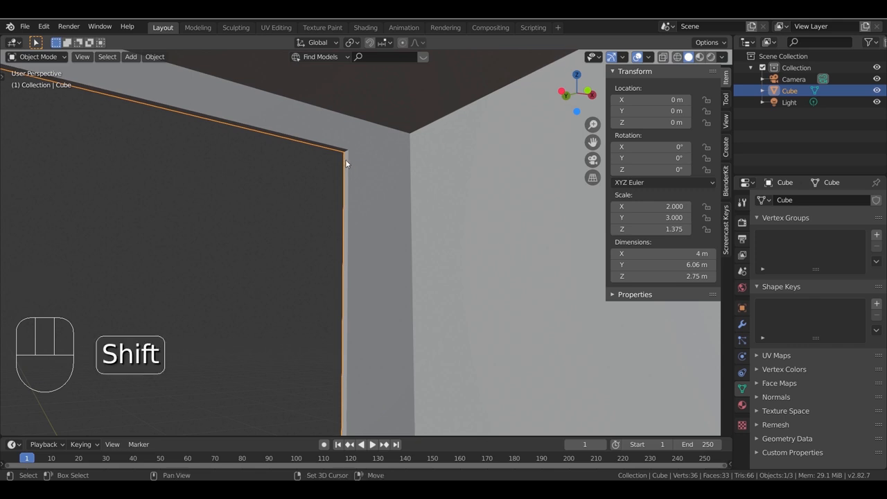
pyautogui.press('shift+a')
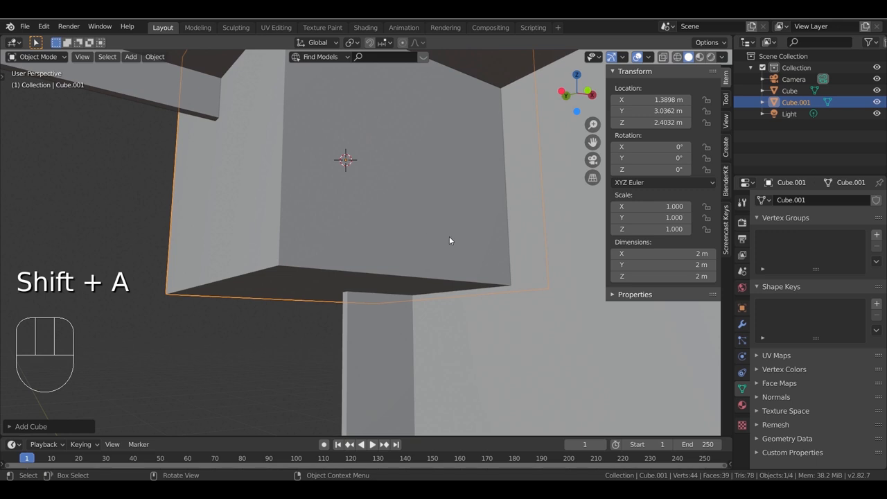
pyautogui.press('s')
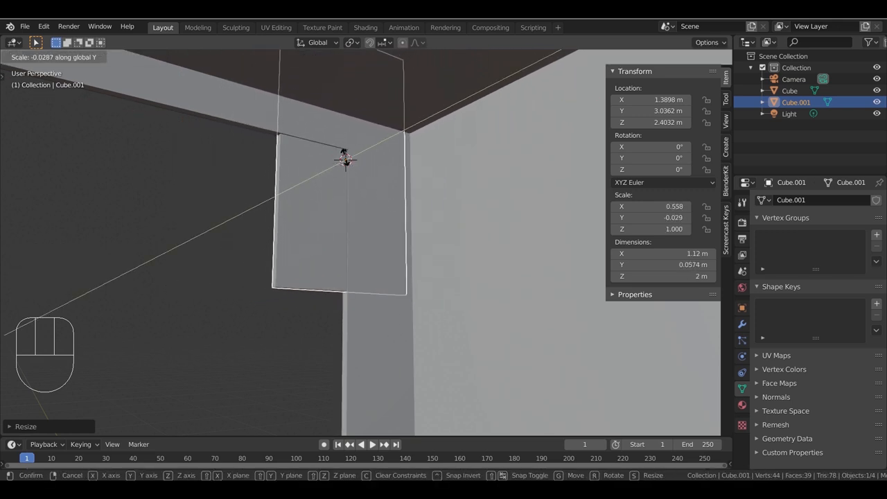
pyautogui.press('g')
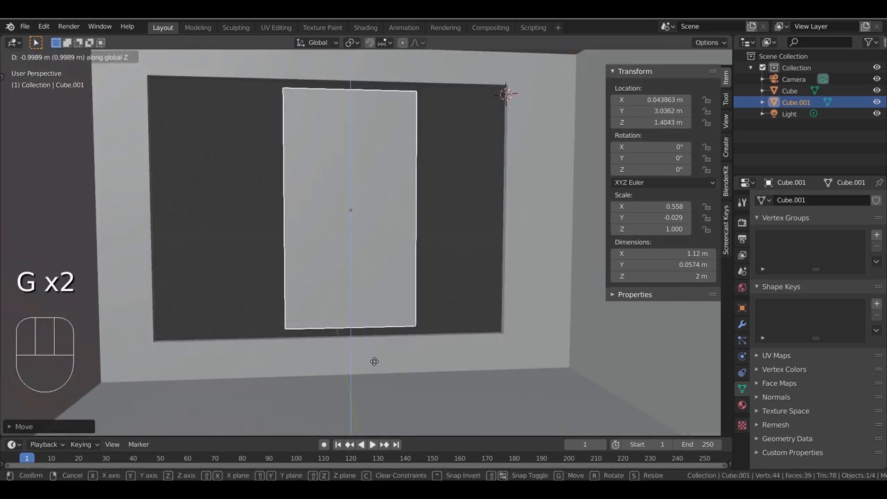
pyautogui.press('s')
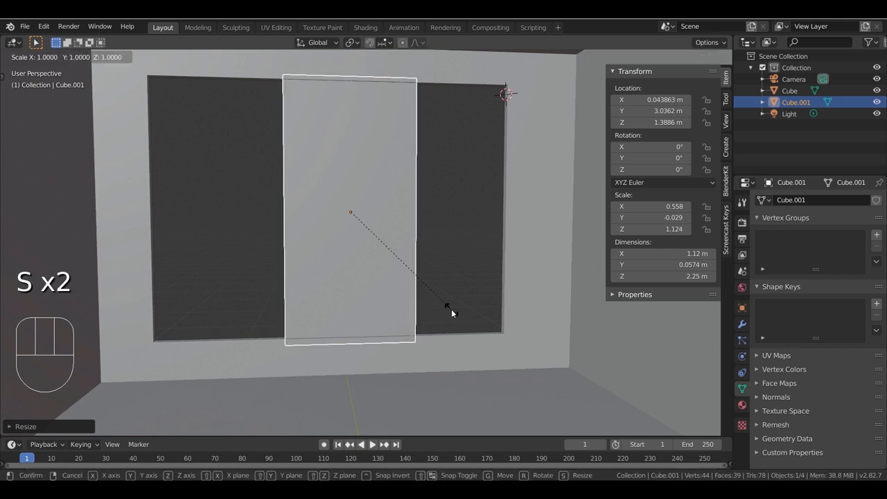
pyautogui.press('g')
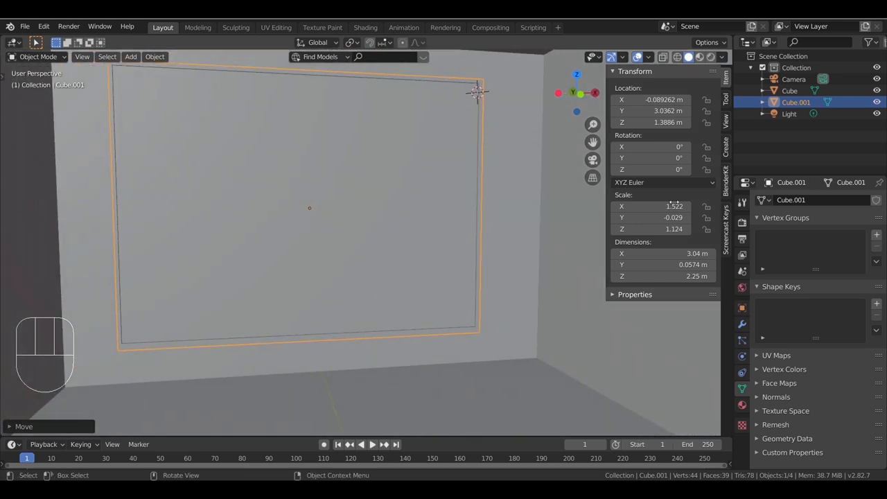
pyautogui.click(337, 233)
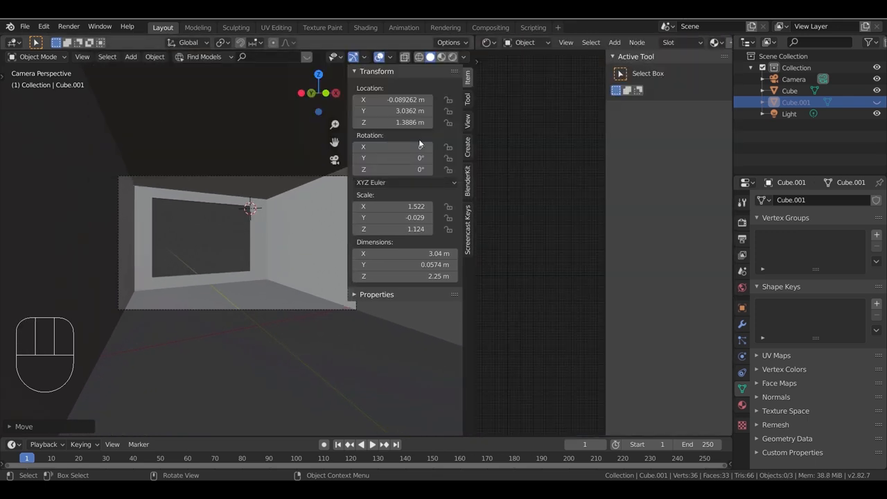
# Step: Add an Environment Texture with the abandoned tank farm HDRI to the World, with rendered shading
pyautogui.click(525, 42)
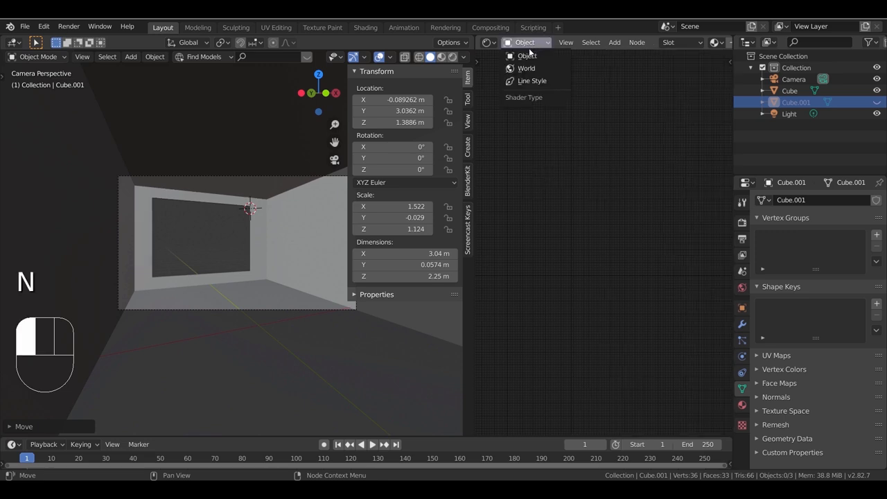
pyautogui.click(526, 68)
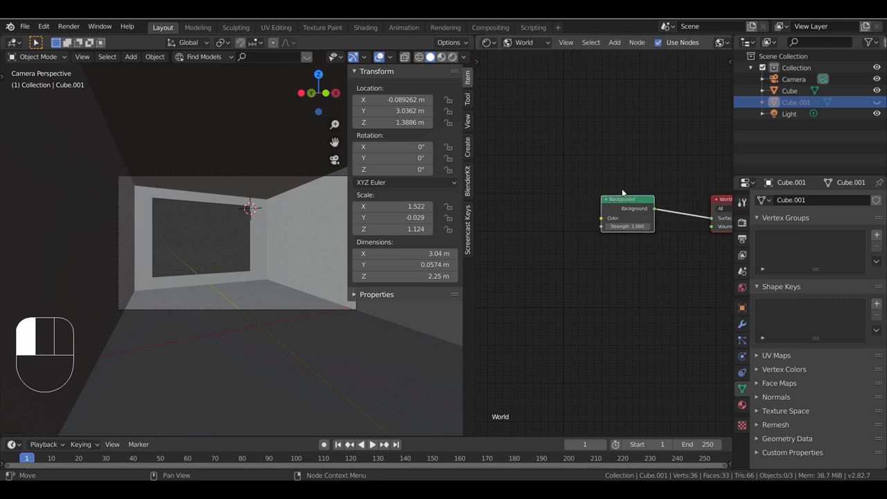
pyautogui.press('shift+a')
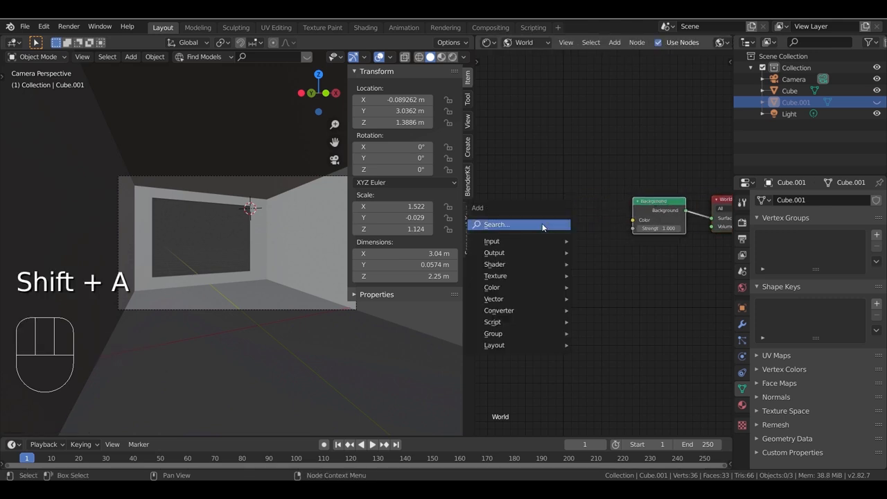
pyautogui.click(495, 276)
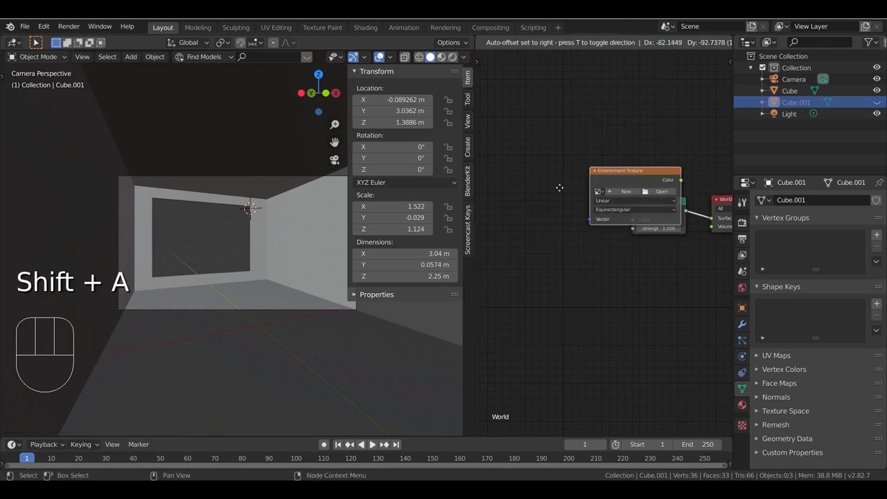
pyautogui.click(662, 191)
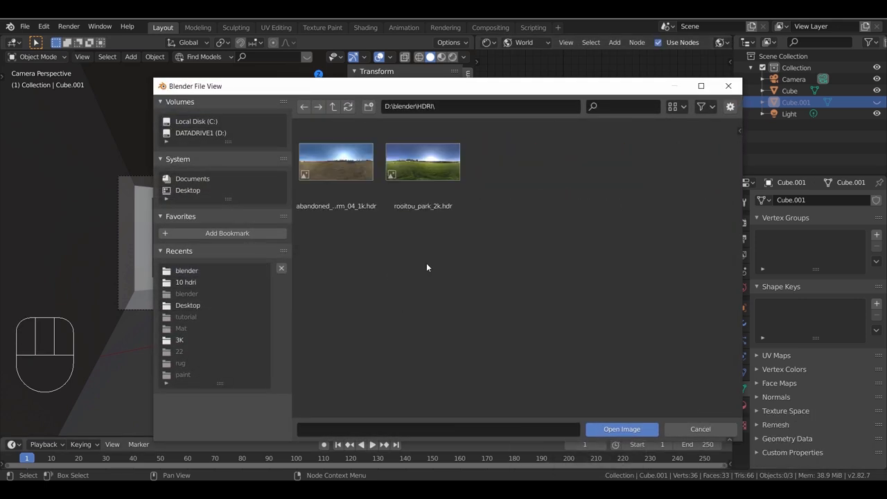
pyautogui.click(621, 428)
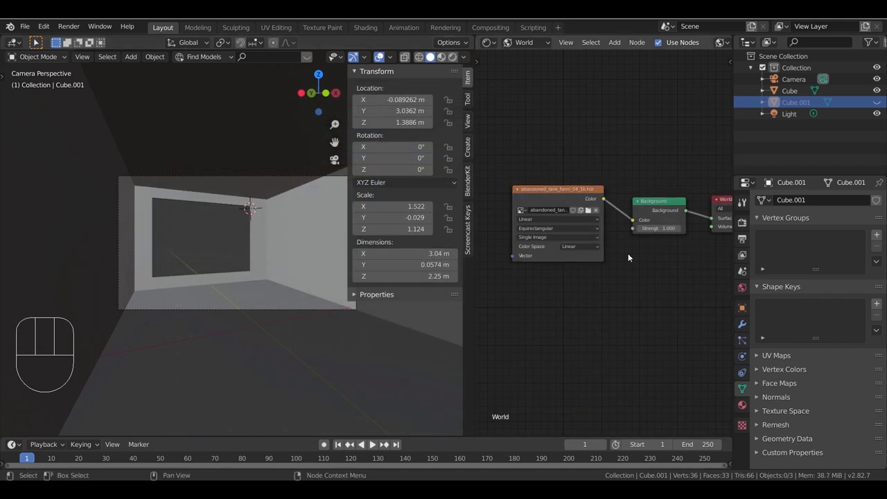
pyautogui.click(452, 57)
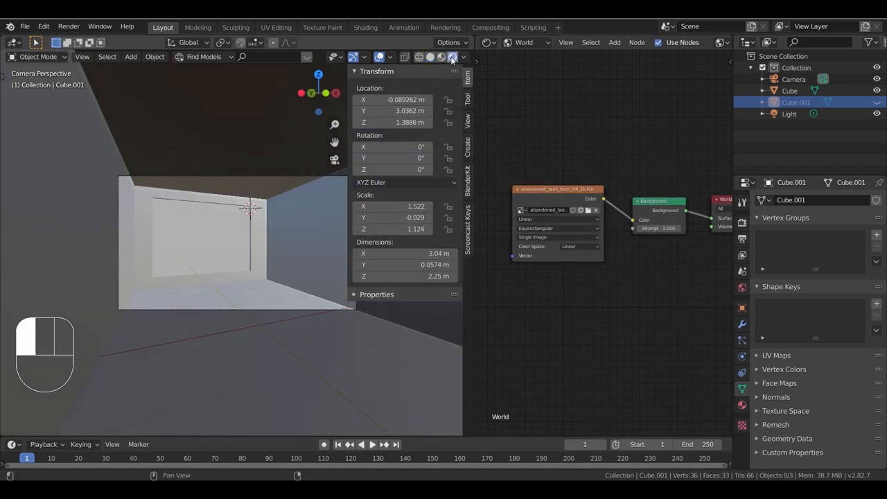
# Step: Add a Mapping node to the HDRI texture and rotate it 195° on Z
pyautogui.click(453, 57)
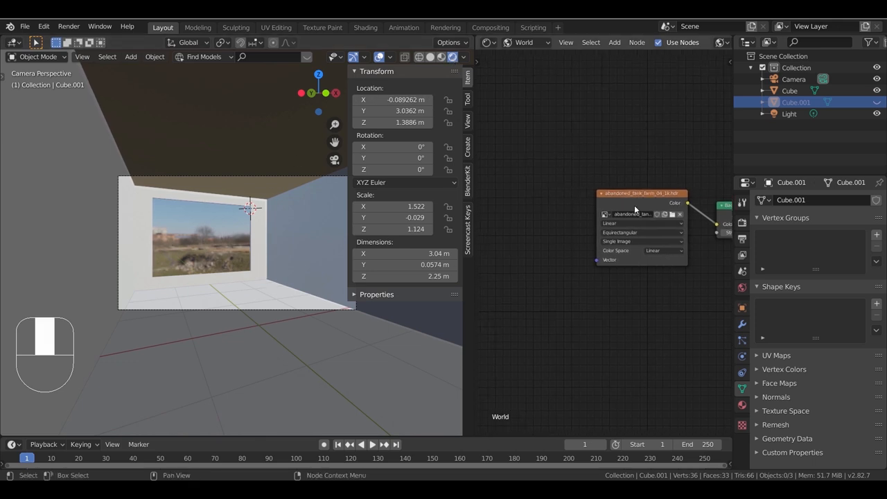
pyautogui.press('ctrl+t')
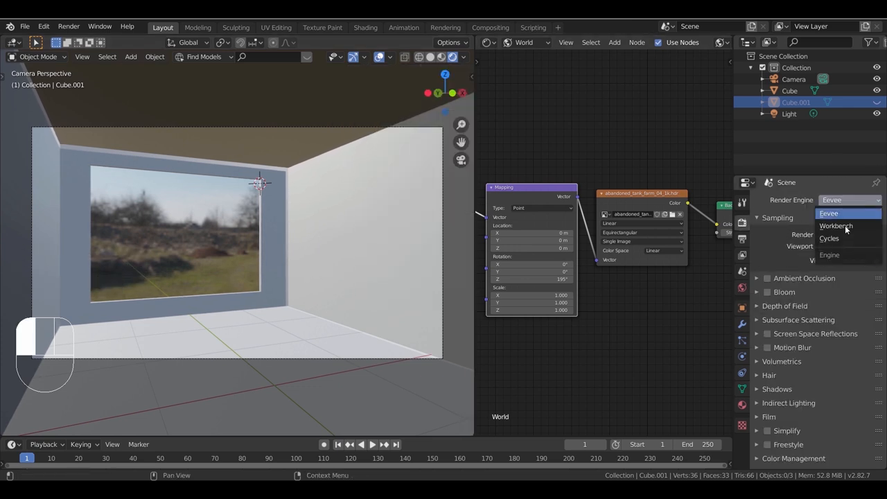
# Step: Switch the render engine to Cycles with GPU Compute as the device
pyautogui.click(830, 238)
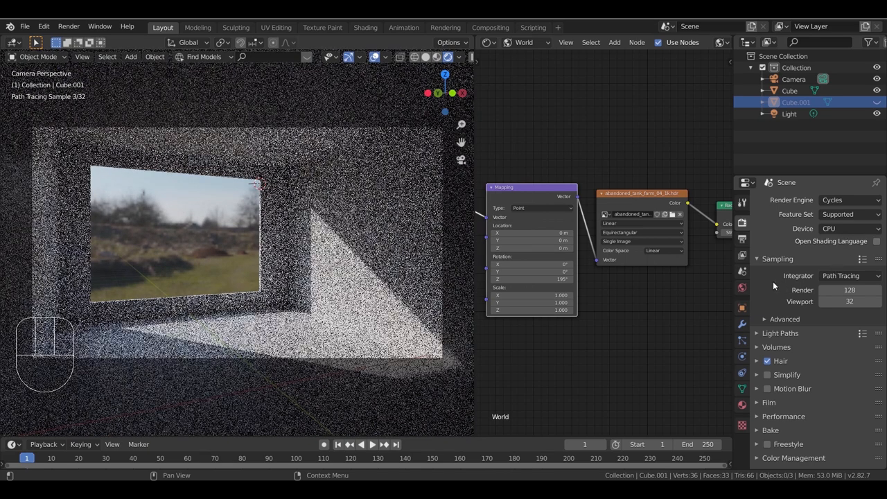
pyautogui.click(742, 223)
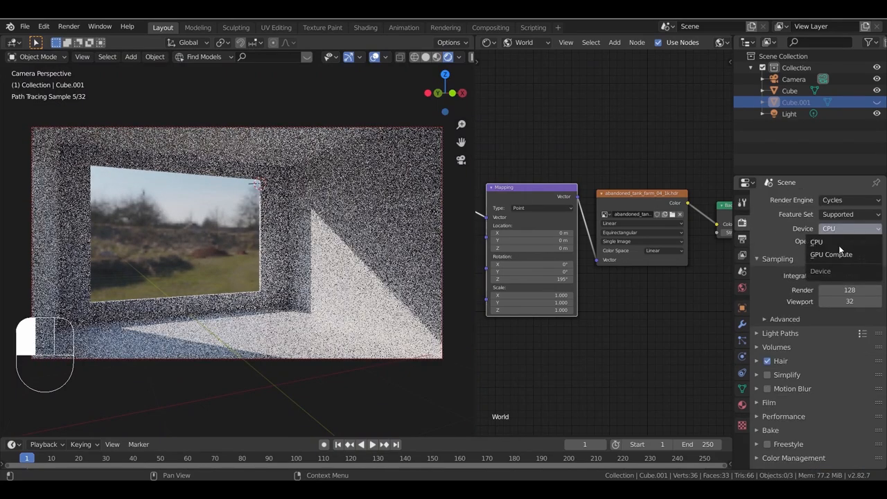
pyautogui.click(831, 254)
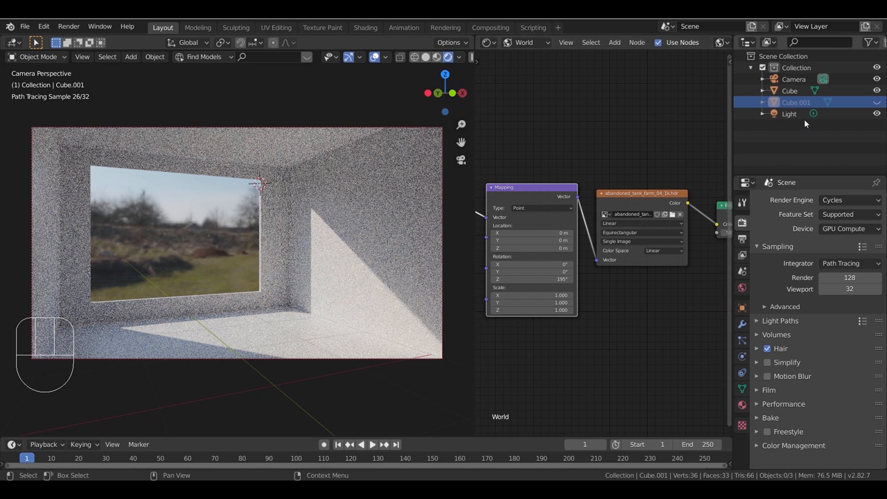
pyautogui.moveTo(877, 102)
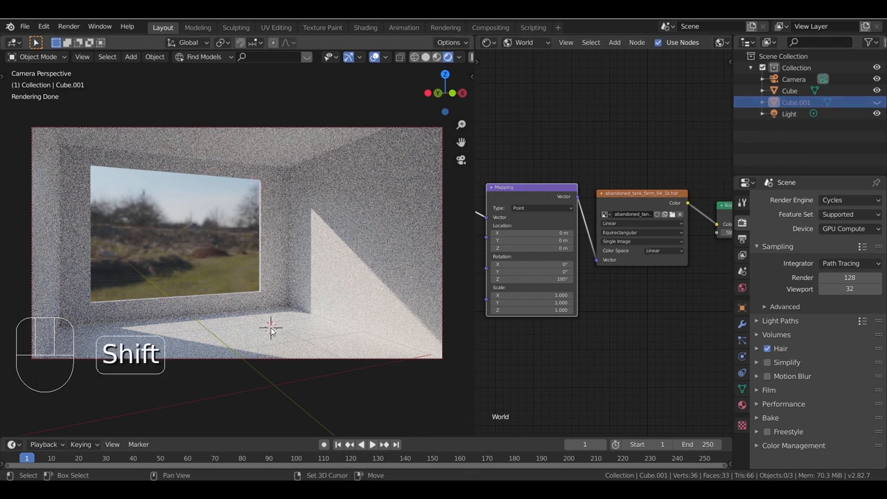
pyautogui.press('shift+a')
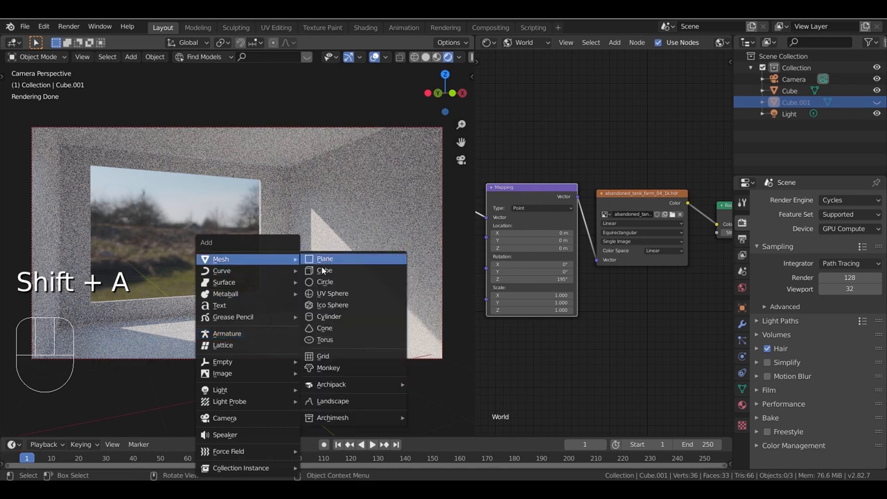
# Step: Add a cone to the room and resize it smaller
pyautogui.click(324, 328)
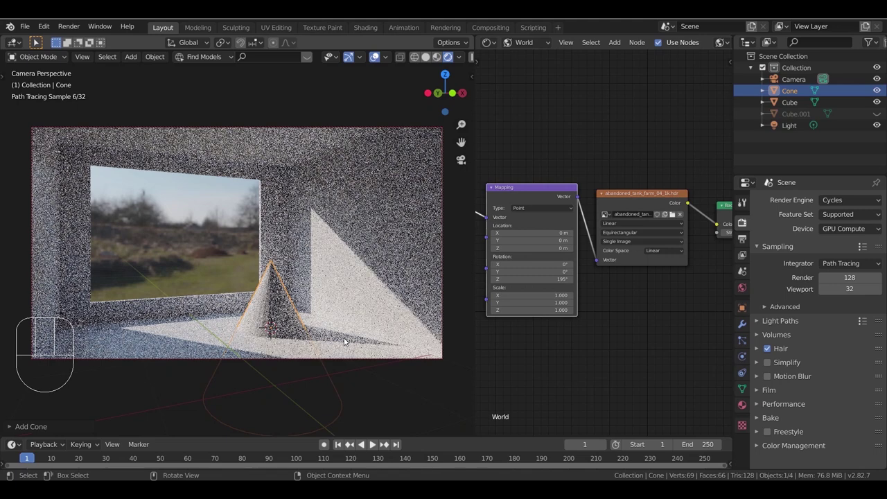
pyautogui.press('z')
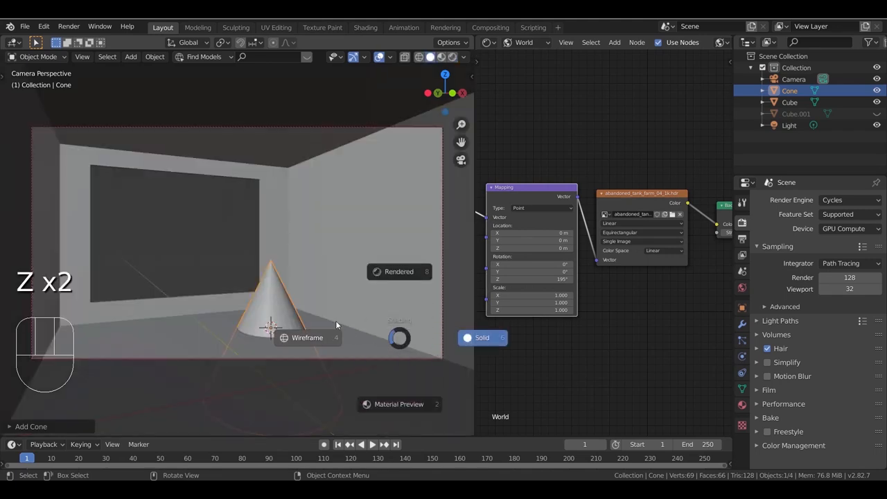
pyautogui.press('Tab')
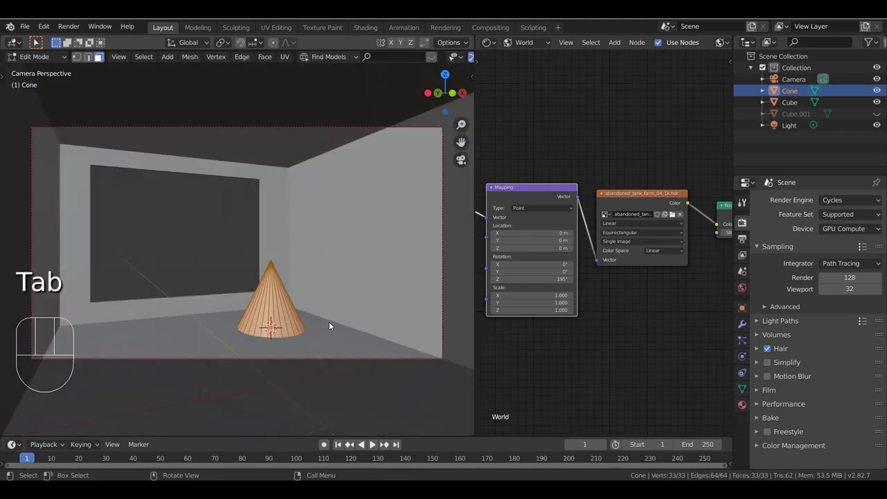
pyautogui.press('g')
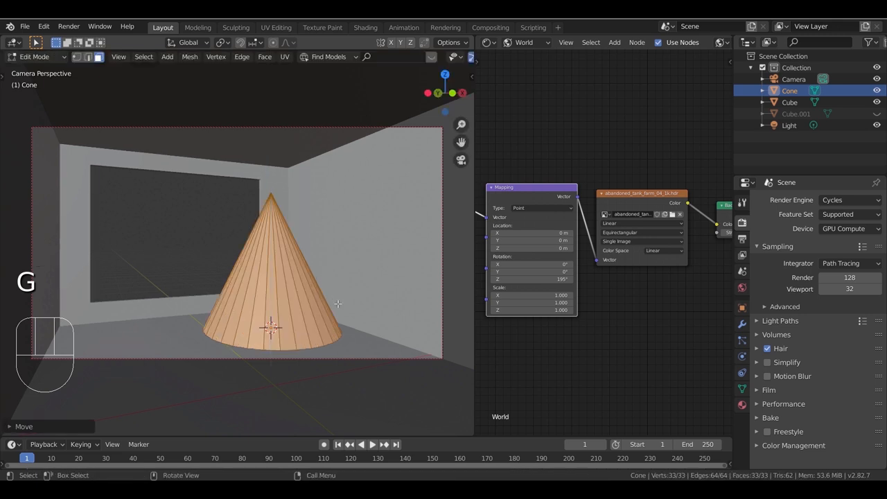
pyautogui.press('Tab')
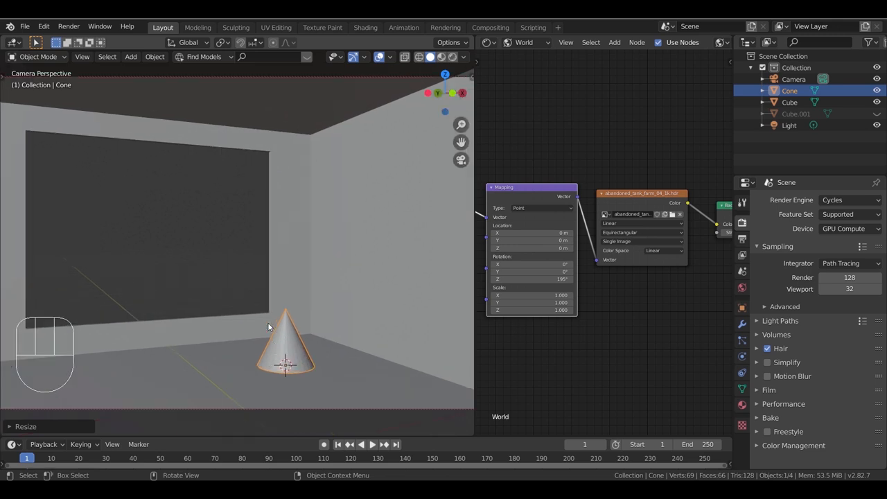
# Step: Replace the cone's Principled BSDF with a Glossy BSDF at roughness 0
pyautogui.click(525, 43)
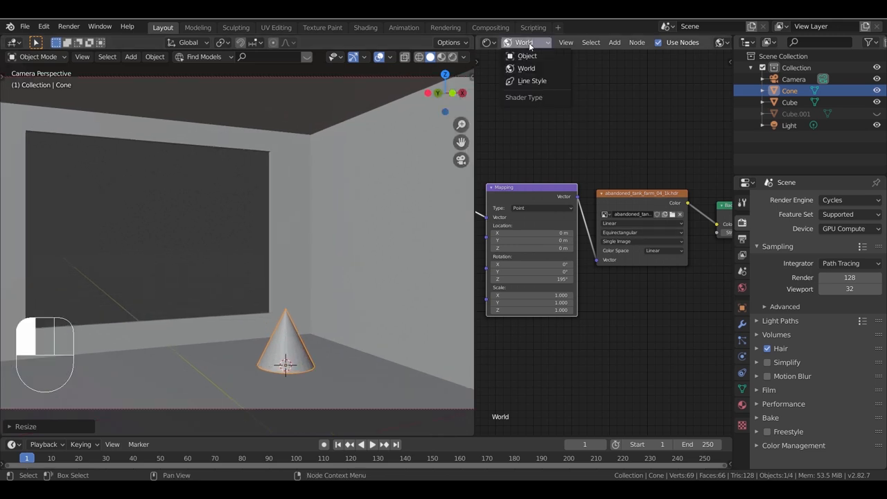
pyautogui.click(527, 56)
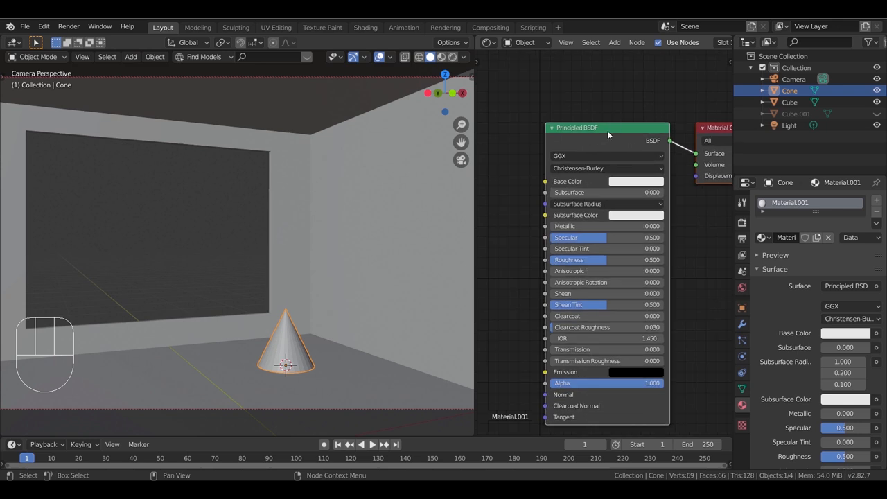
pyautogui.press('shift+a')
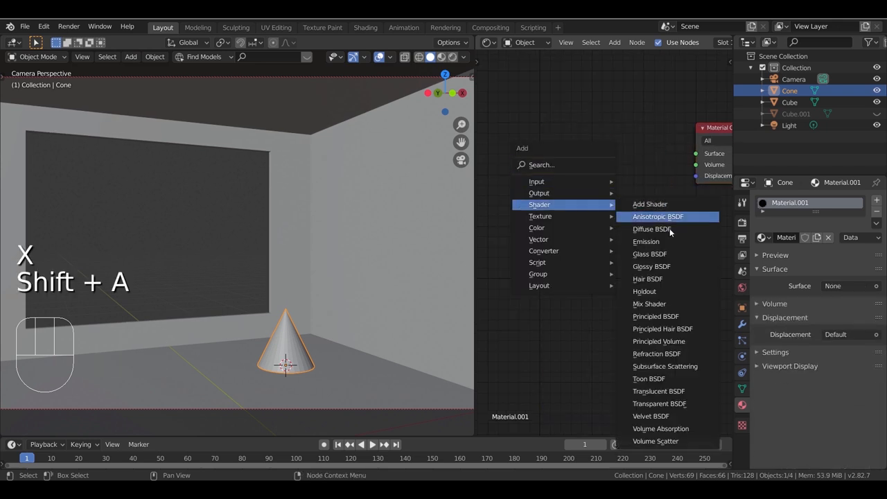
pyautogui.click(652, 266)
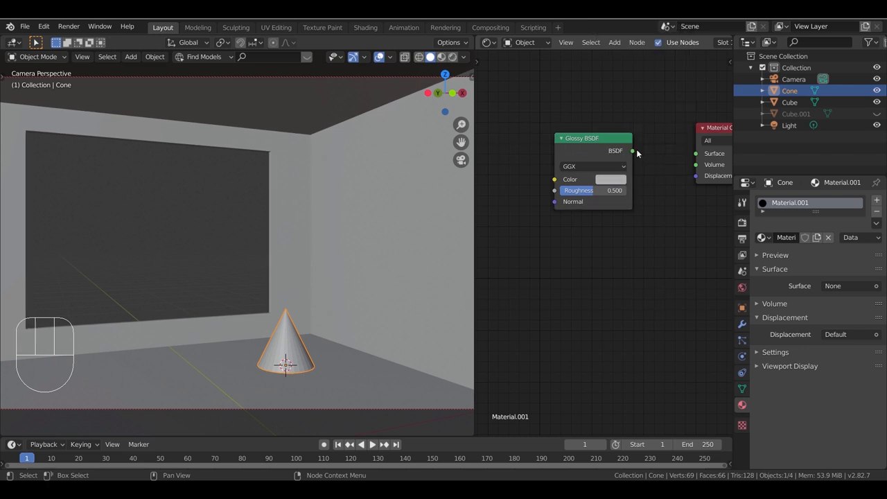
pyautogui.moveTo(631, 150); pyautogui.dragTo(695, 153)
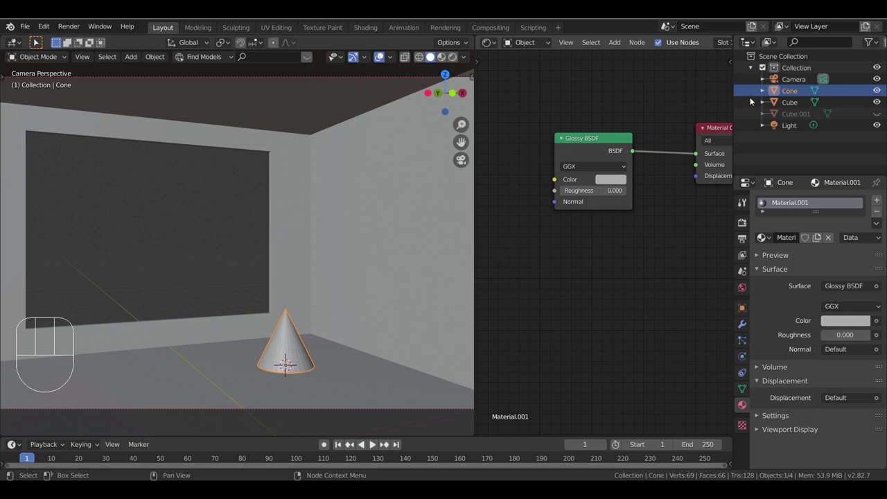
pyautogui.moveTo(527, 53)
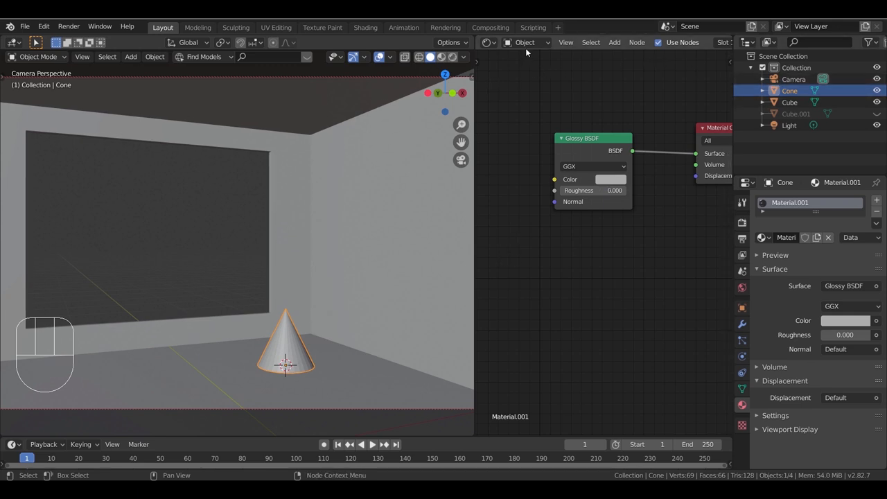
pyautogui.moveTo(277, 243); pyautogui.dragTo(326, 230)
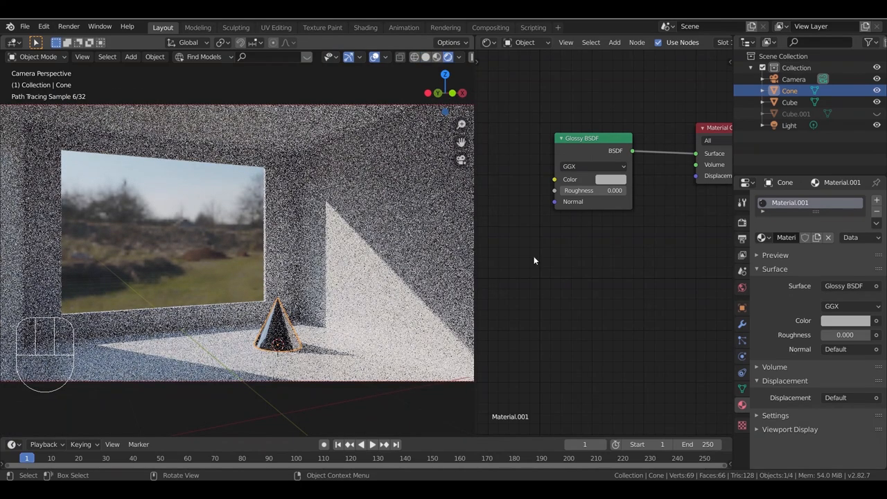
pyautogui.moveTo(613, 180)
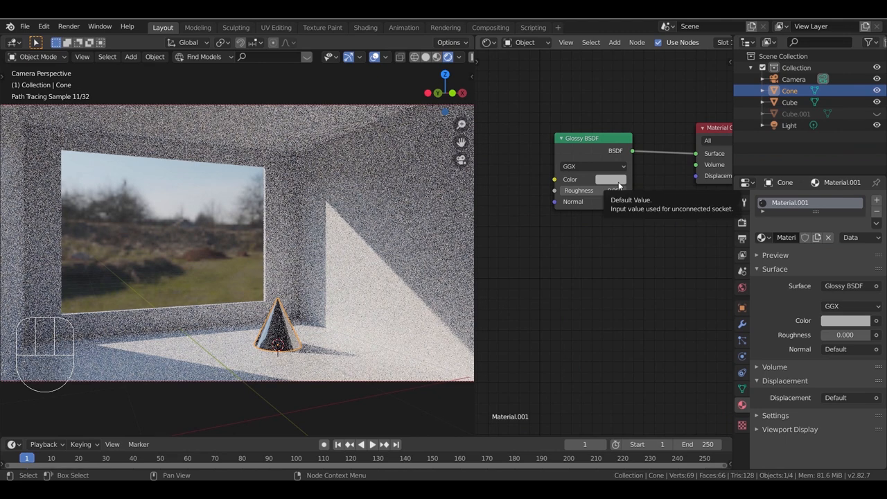
pyautogui.moveTo(598, 285)
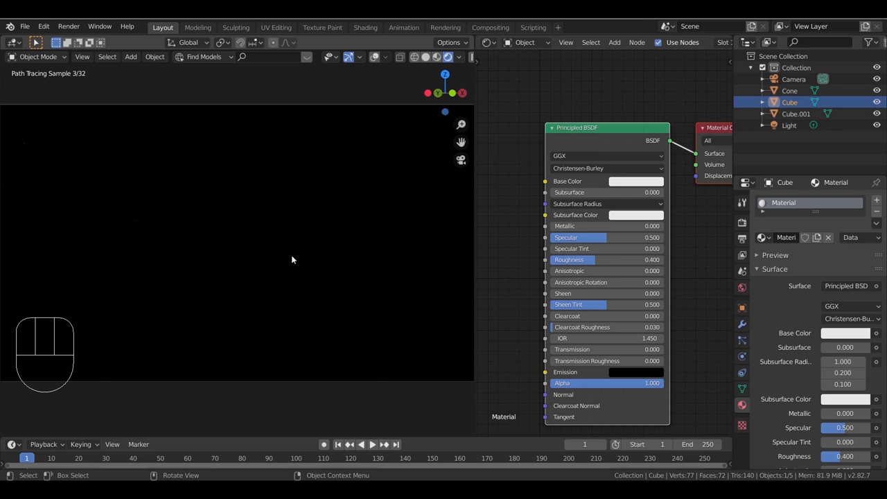
# Step: Give Cube.001 a new material with Roughness 0 and Transmission raised to about 0.644
pyautogui.click(795, 113)
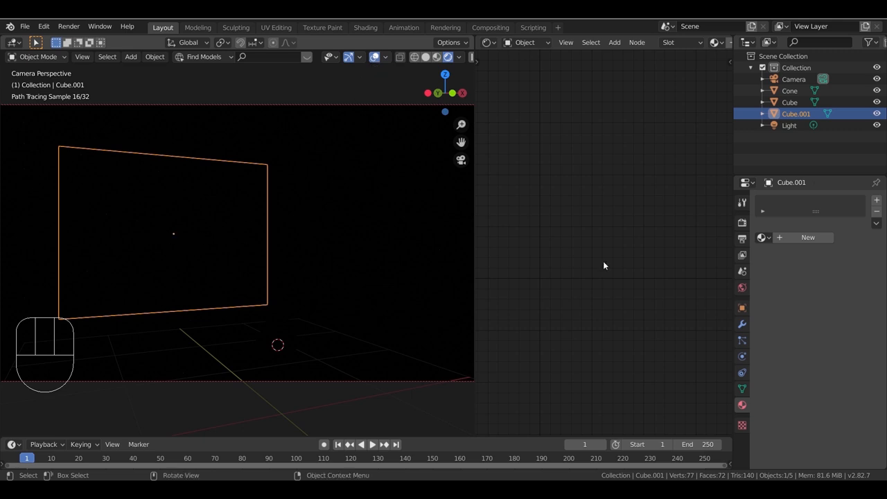
pyautogui.moveTo(638, 192)
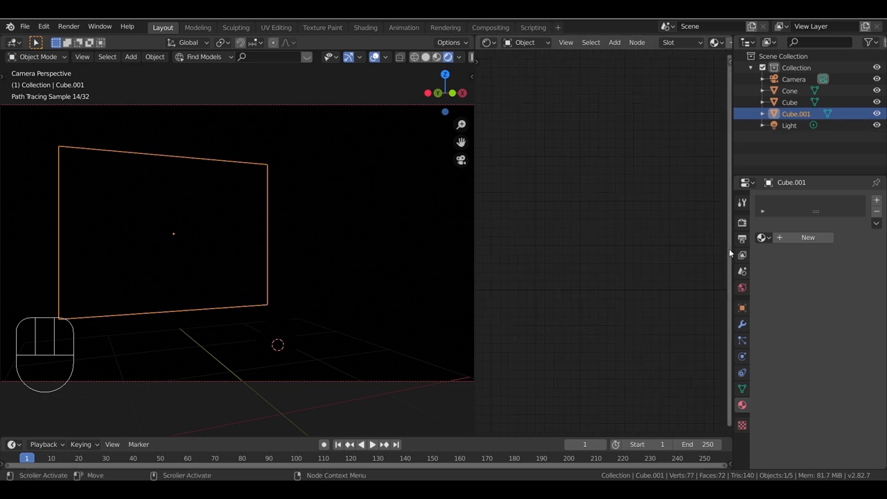
pyautogui.moveTo(473, 178)
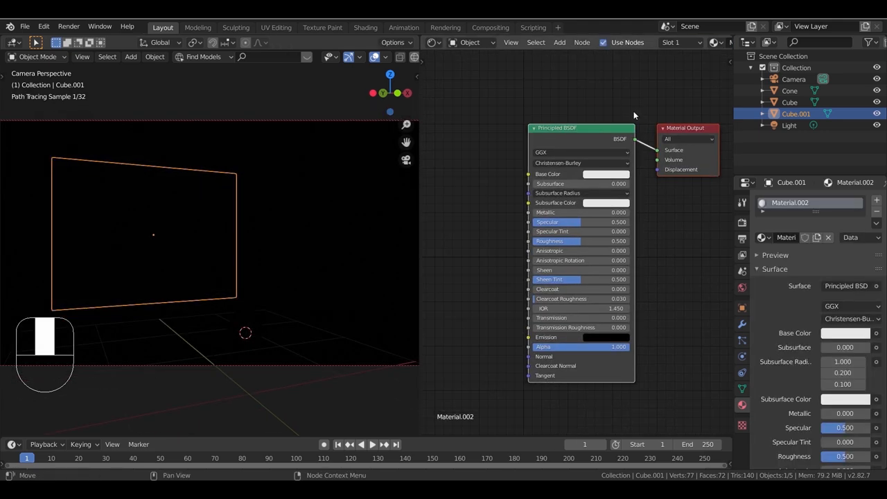
pyautogui.click(607, 174)
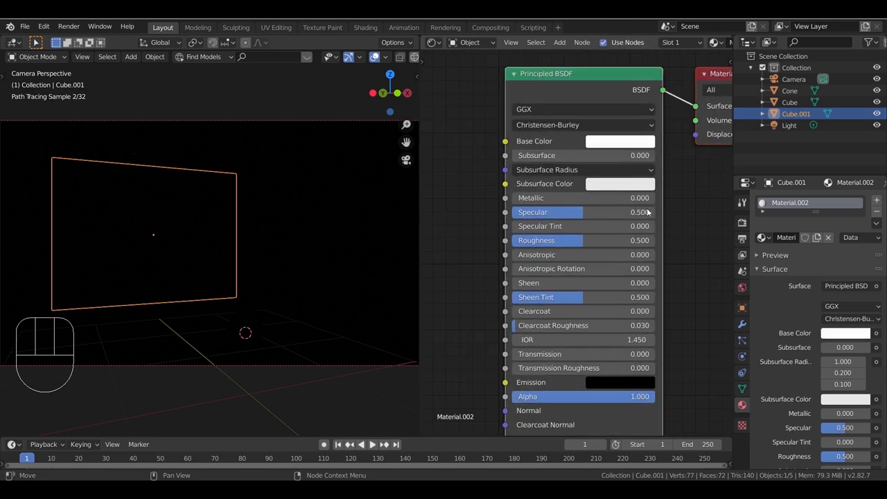
pyautogui.doubleClick(582, 240)
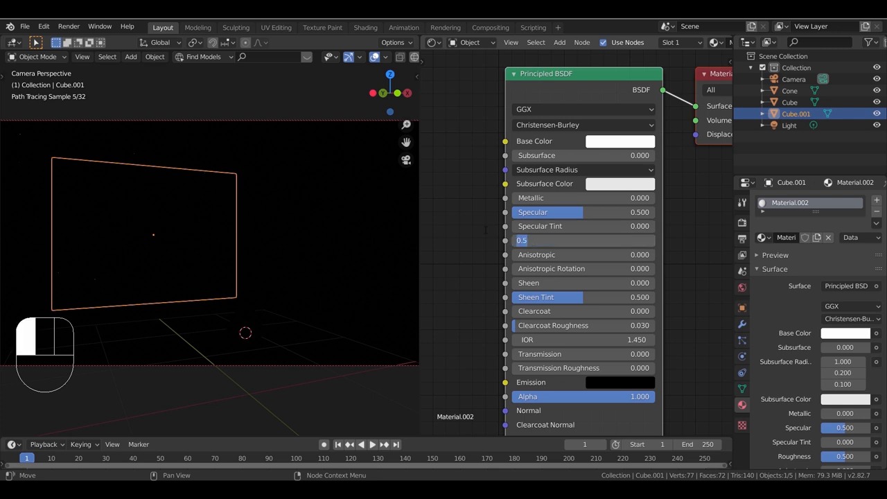
pyautogui.click(582, 240)
pyautogui.write('0.000')
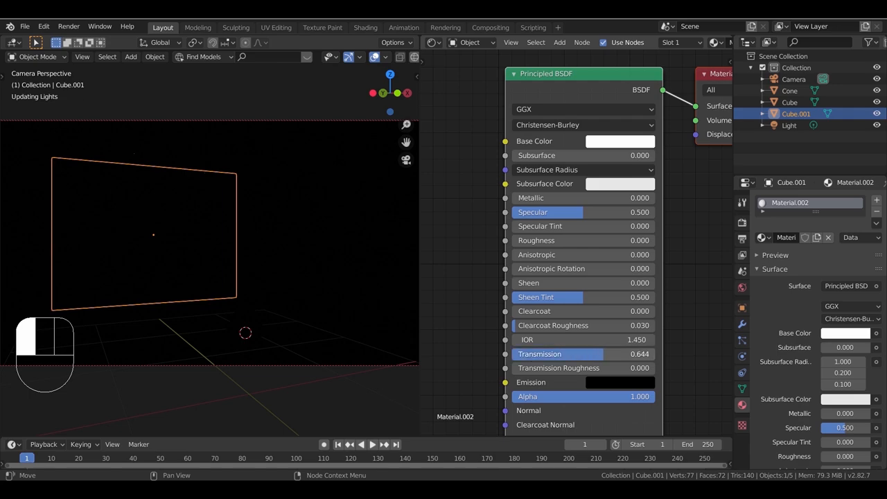
pyautogui.click(582, 353)
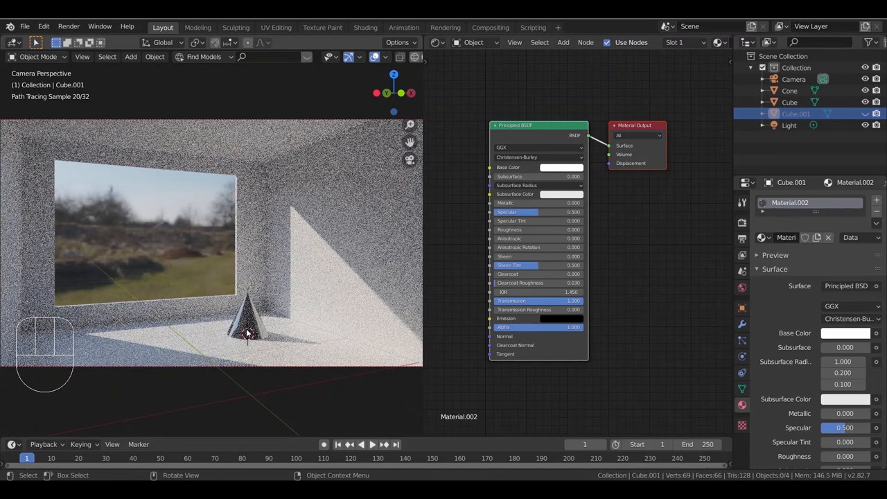
pyautogui.moveTo(274, 261)
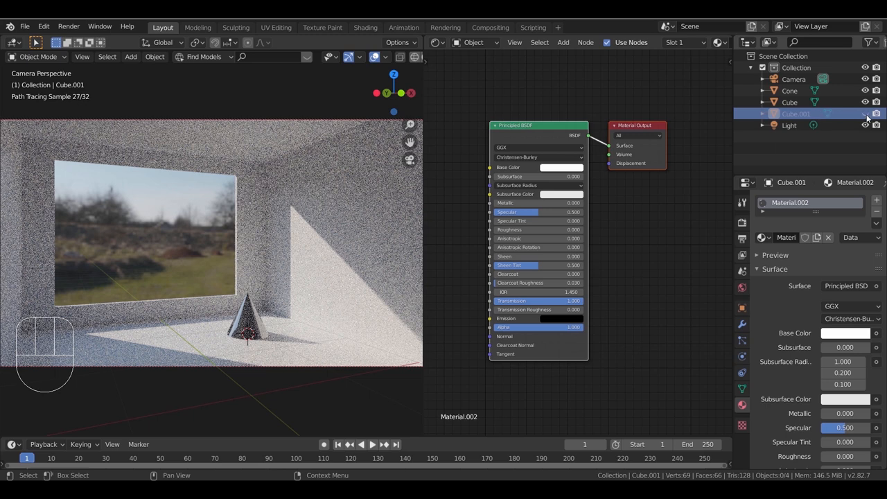
pyautogui.moveTo(865, 113)
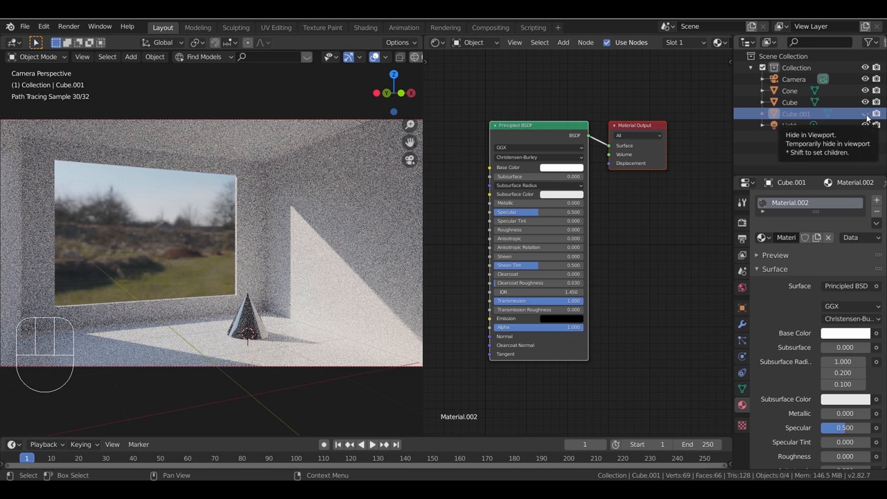
# Step: Hide the window pane in the viewport from the Outliner
pyautogui.click(866, 113)
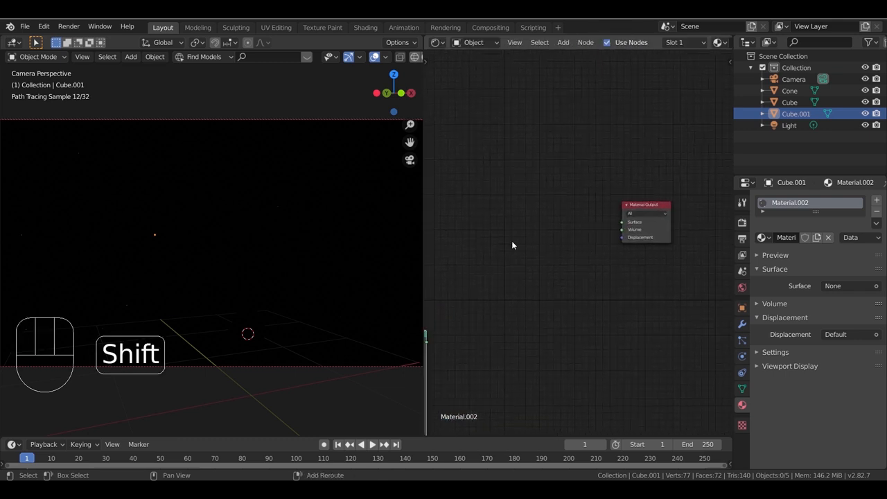
# Step: Add a Mix Shader combining Glass and Transparent BSDFs at 0.5 into Surface
pyautogui.press('shift+a')
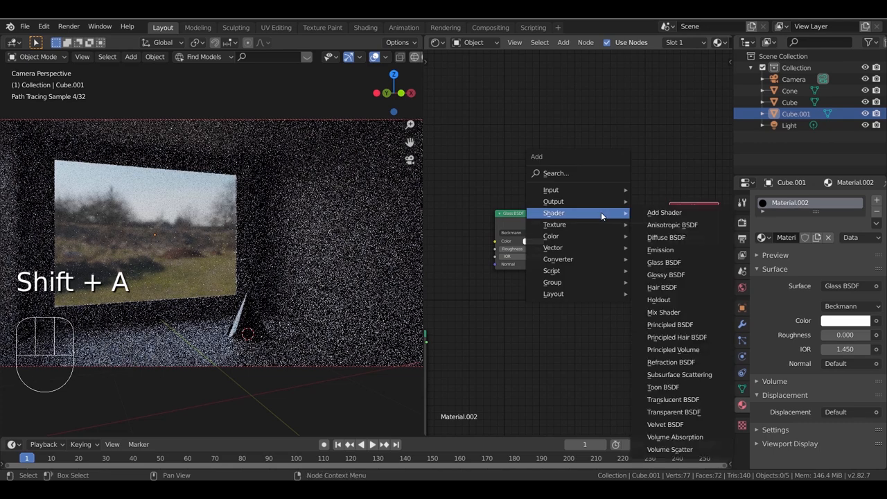
pyautogui.click(663, 312)
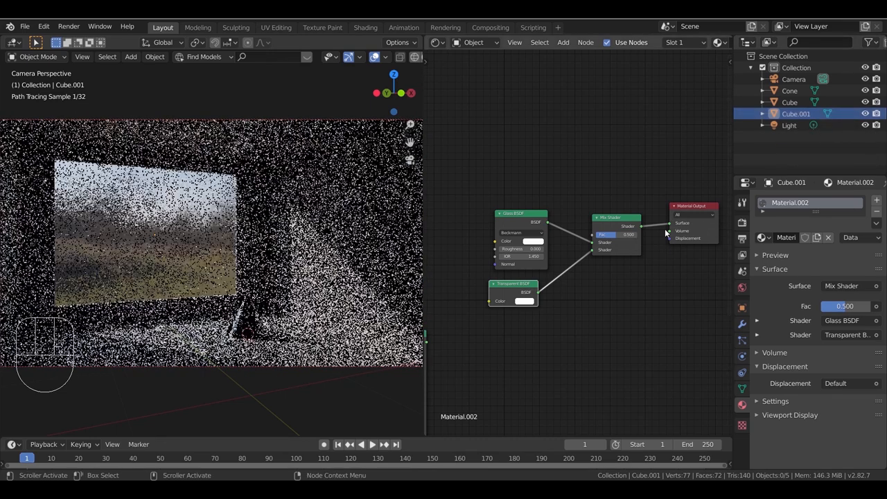
pyautogui.press('shift')
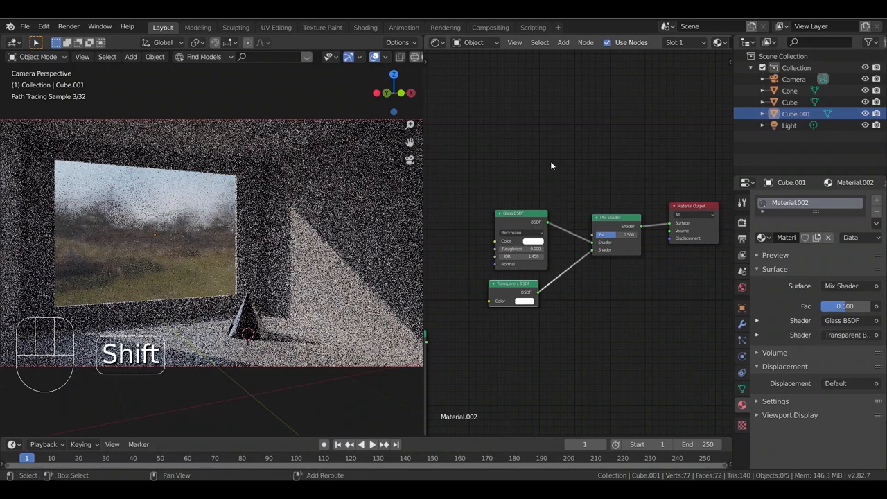
# Step: Add a Light Path node driving the mix via Is Shadow Ray, and select the Glass BSDF
pyautogui.press('shift+a')
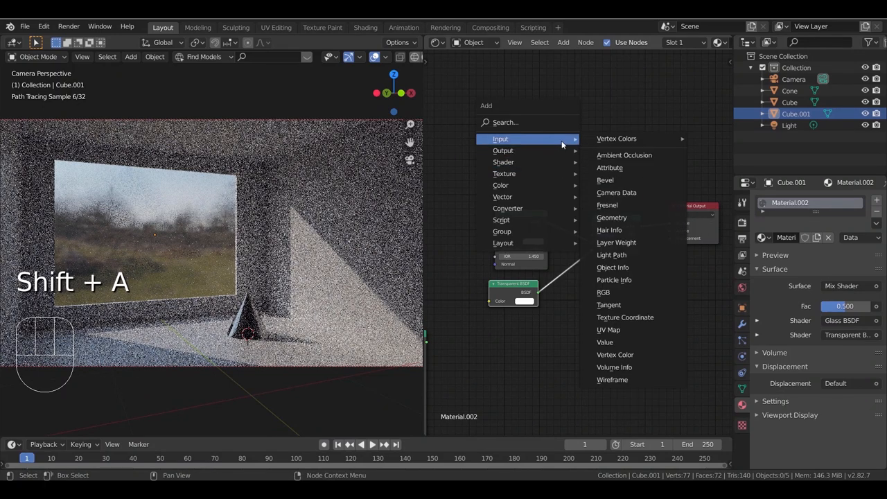
pyautogui.click(612, 254)
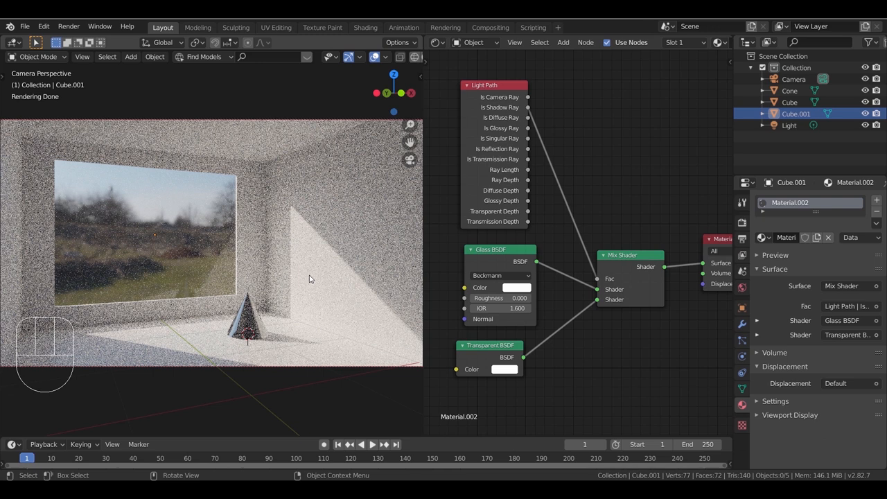
pyautogui.moveTo(211, 287)
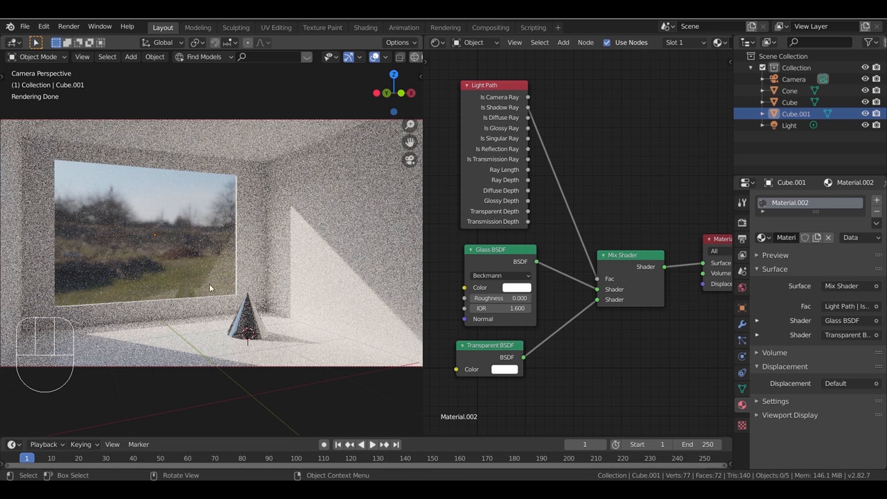
pyautogui.moveTo(218, 290)
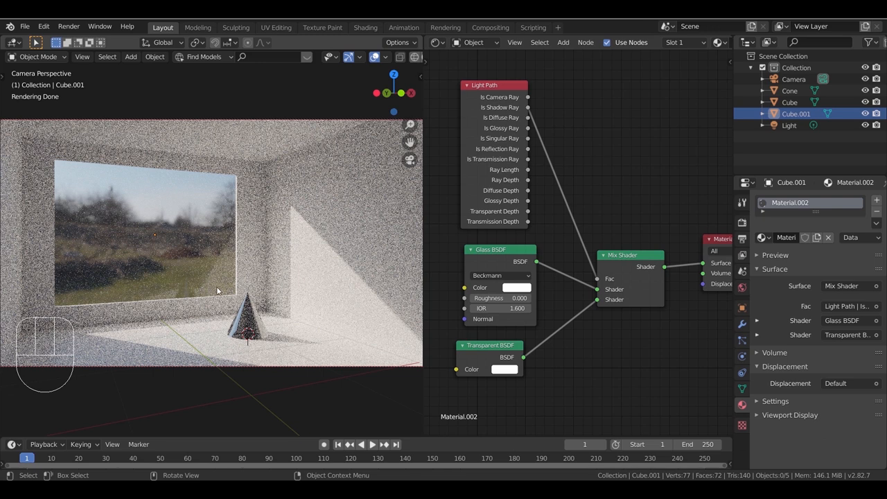
pyautogui.click(491, 250)
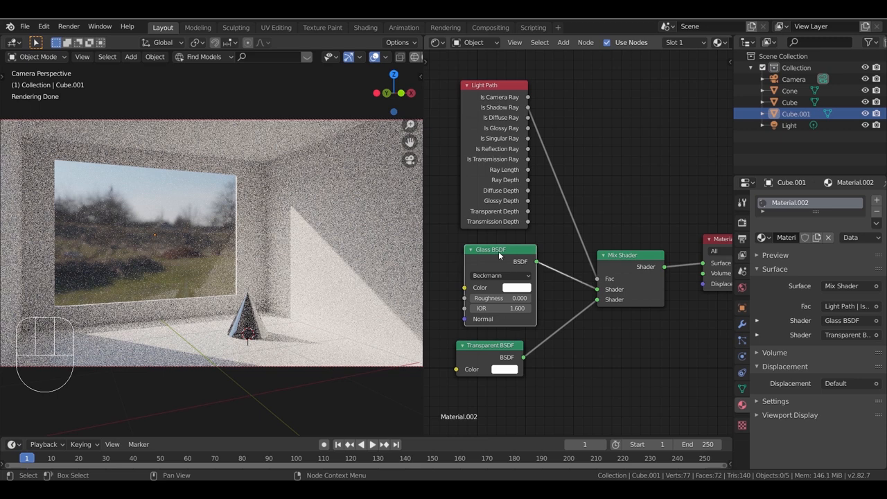
pyautogui.moveTo(505, 258)
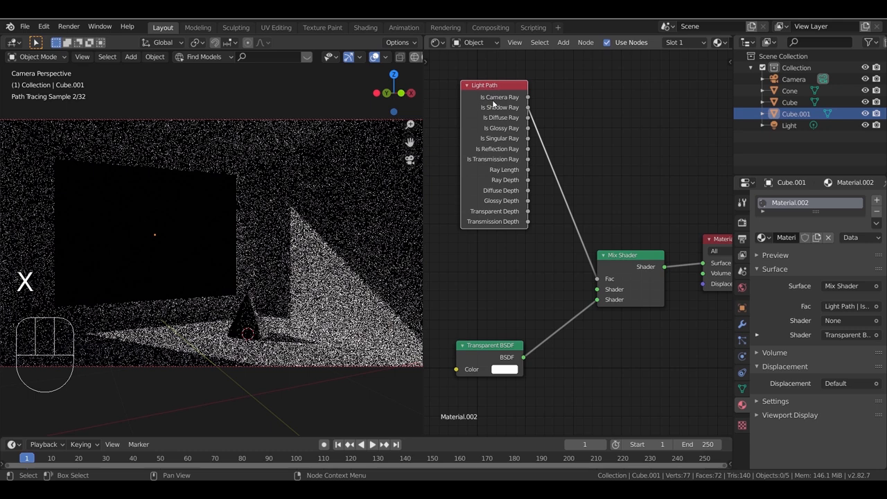
# Step: Add a Glossy BSDF at roughness 0.1 and a Layer Weight node whose Facing drives the mix
pyautogui.press('shift+a')
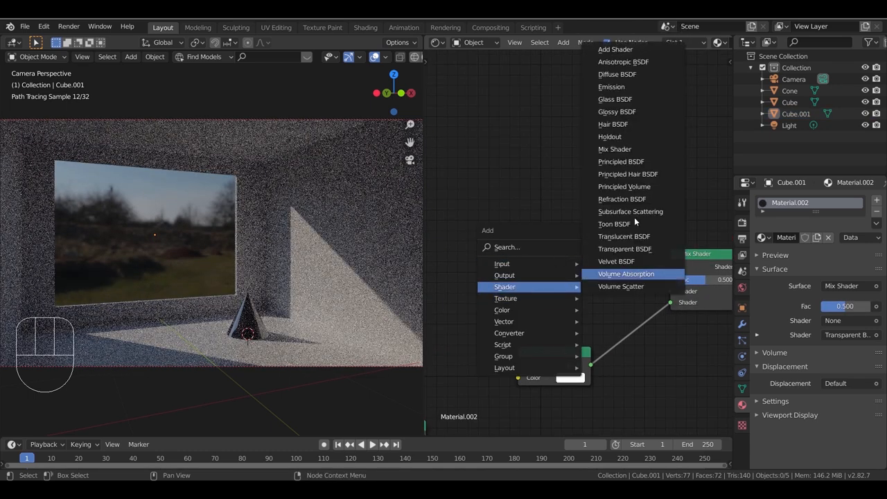
pyautogui.click(617, 112)
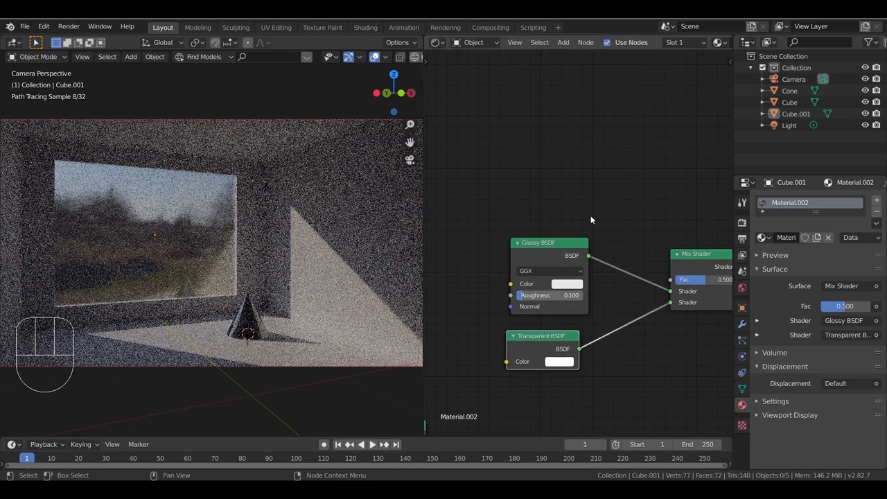
pyautogui.press('shift+a')
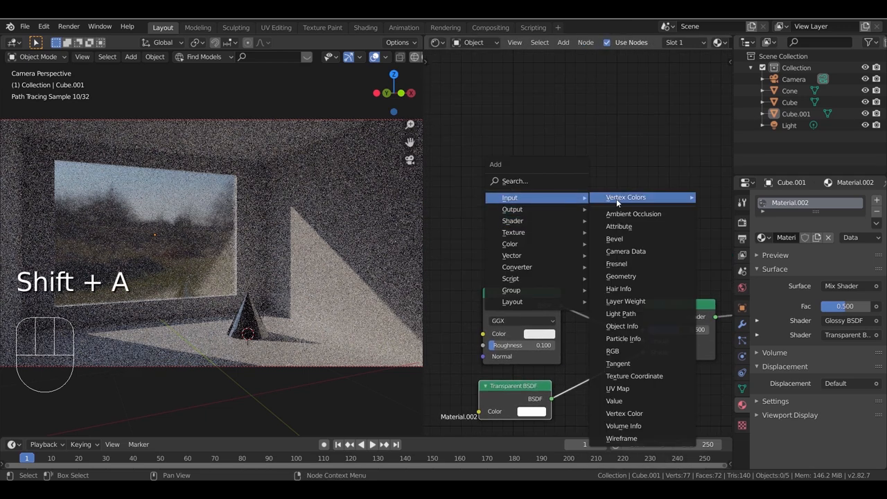
pyautogui.click(626, 301)
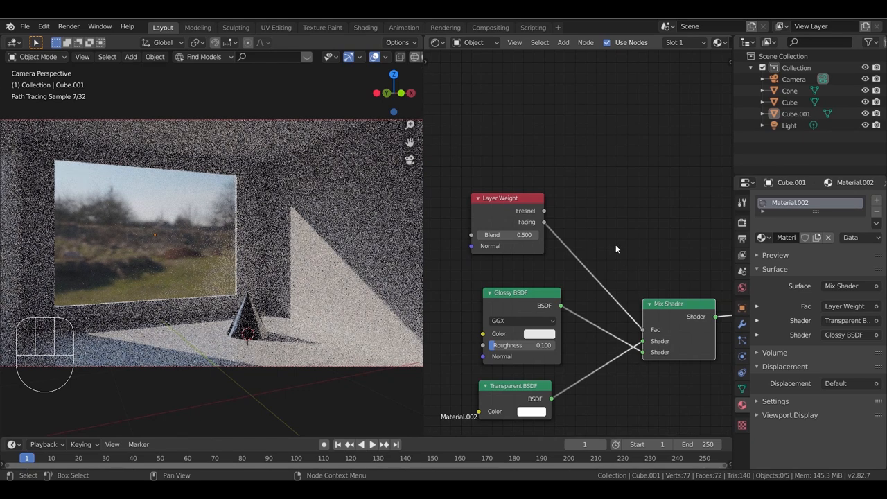
# Step: Insert RGB Curves between Layer Weight Facing and Mix Fac, dragging its curve point down
pyautogui.press('shift+a')
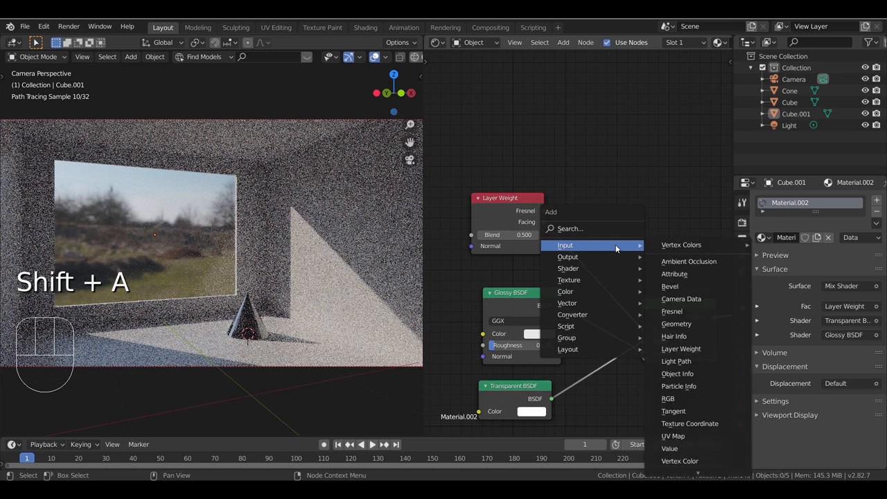
pyautogui.moveTo(673, 336)
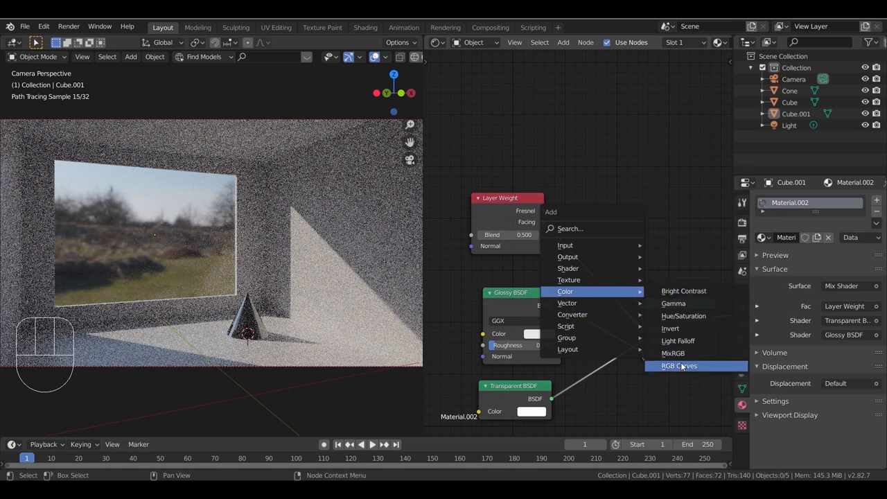
pyautogui.click(679, 365)
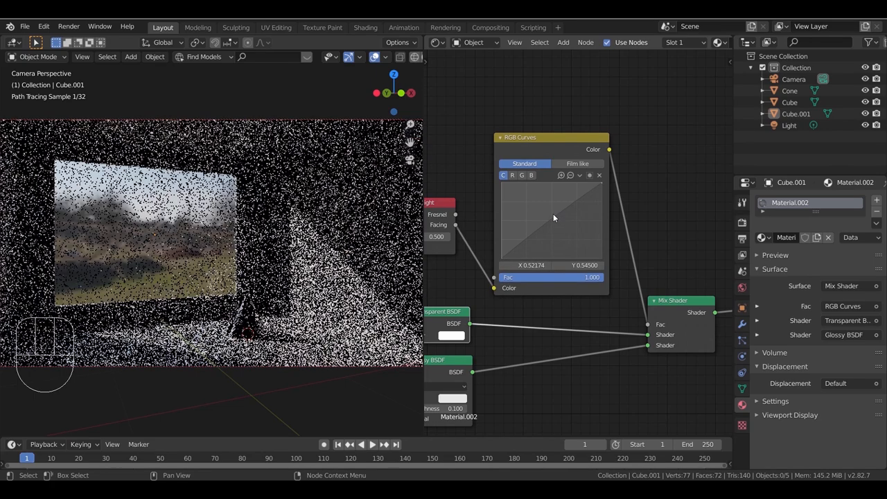
pyautogui.moveTo(554, 218); pyautogui.dragTo(569, 240)
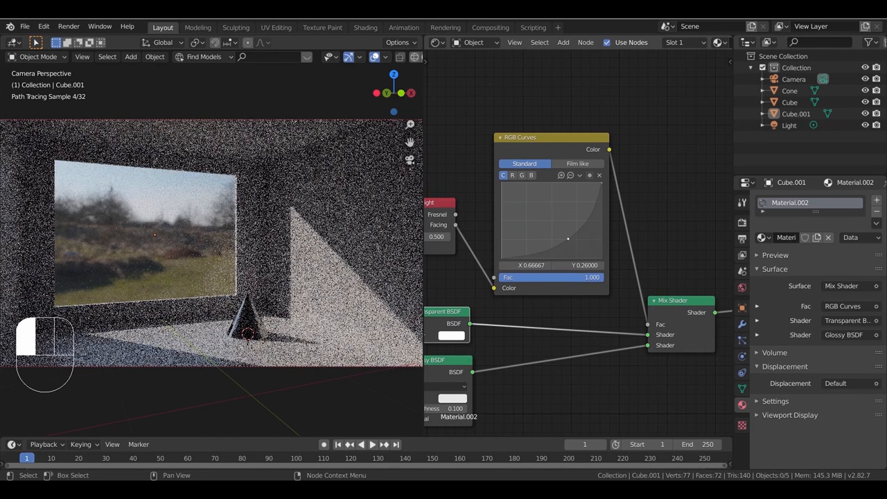
pyautogui.moveTo(567, 240); pyautogui.dragTo(575, 244)
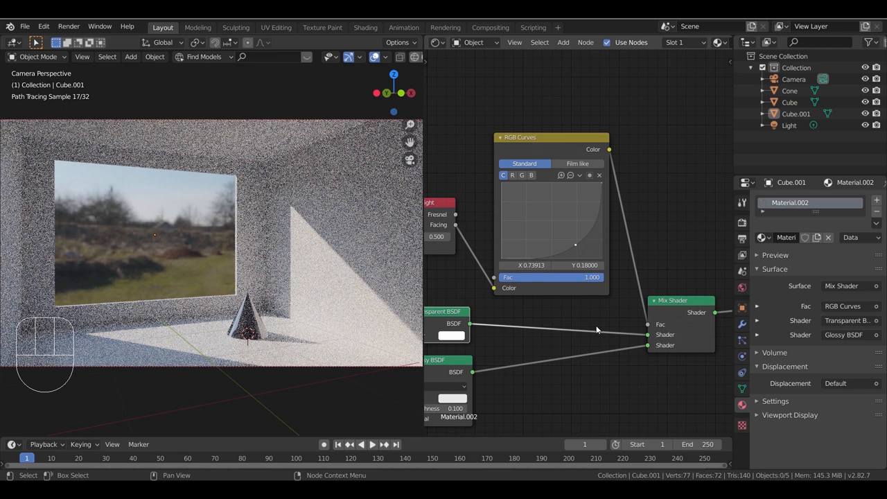
pyautogui.moveTo(580, 245)
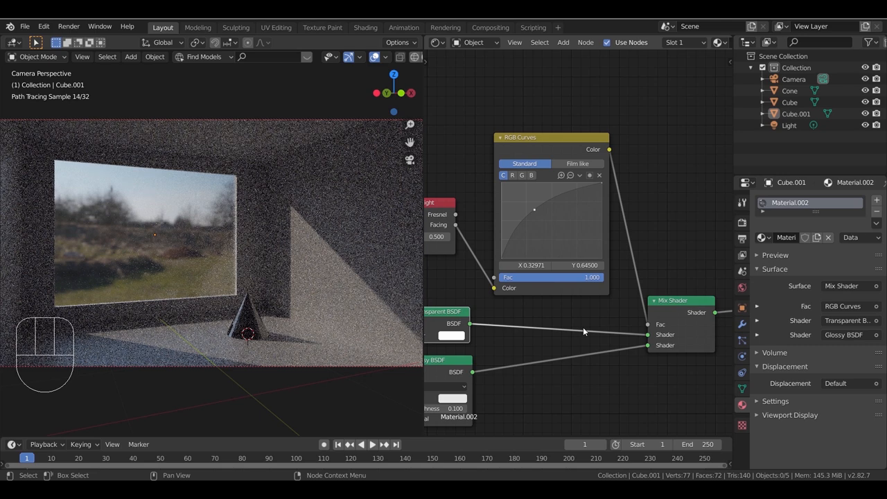
pyautogui.moveTo(536, 210)
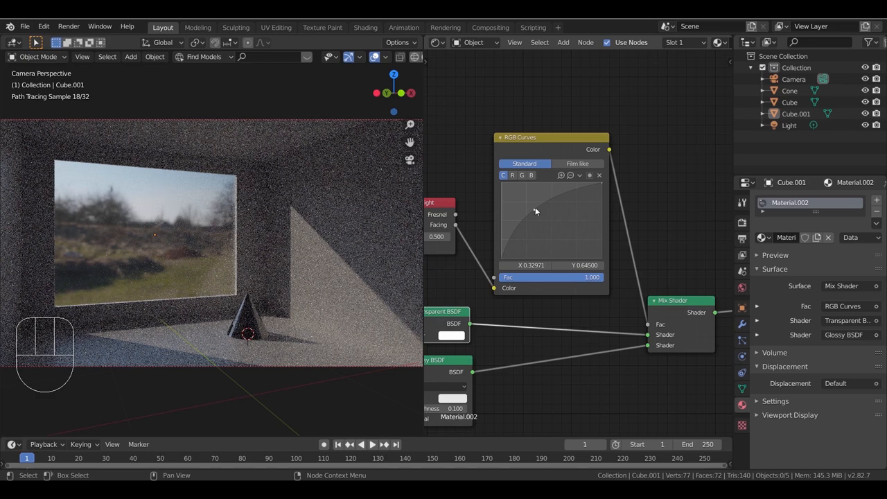
# Step: Drag the RGB Curves points into a gentle S-shape near the diagonal
pyautogui.moveTo(535, 212); pyautogui.dragTo(531, 222)
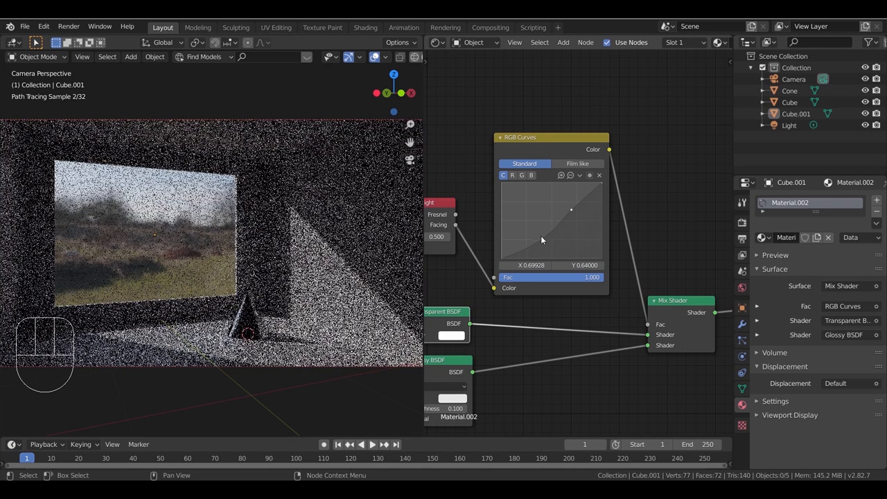
pyautogui.moveTo(570, 209); pyautogui.dragTo(531, 231)
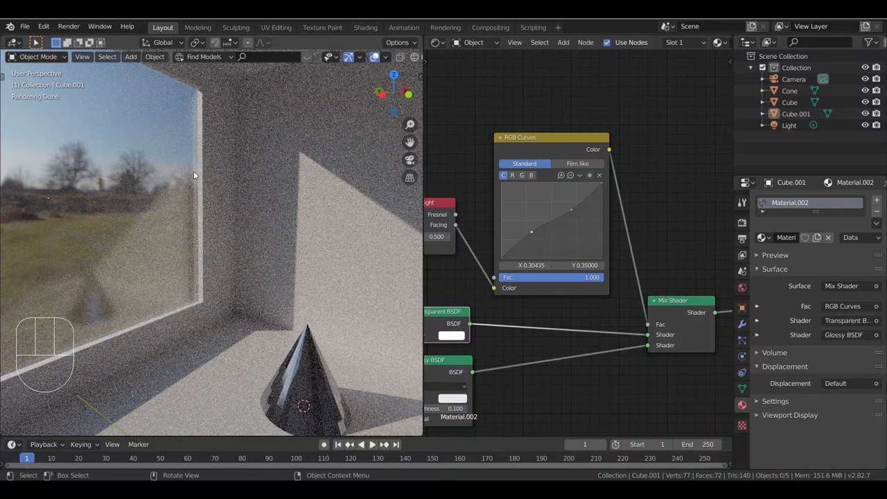
pyautogui.moveTo(191, 120)
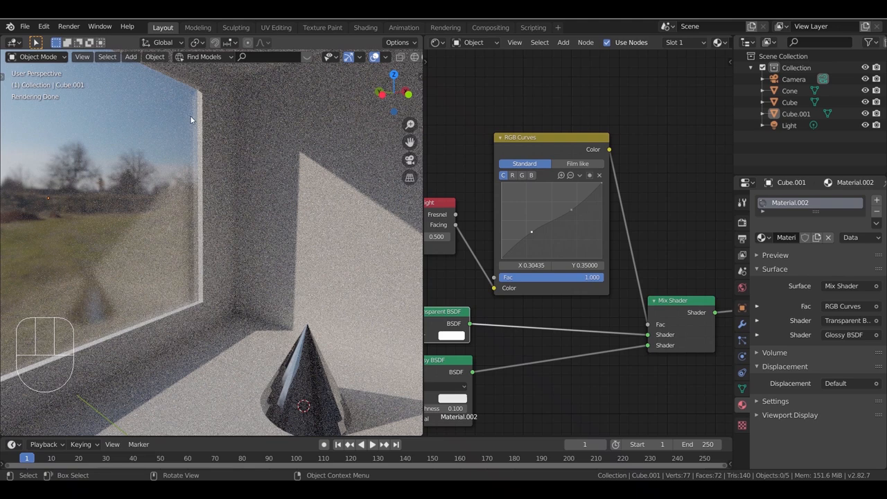